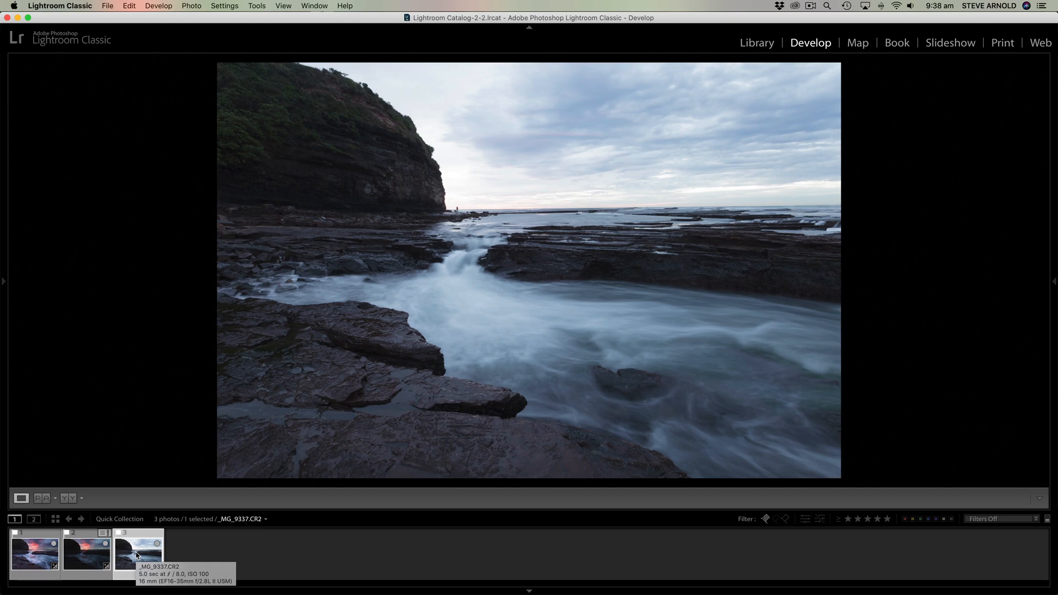
pyautogui.moveTo(217, 553)
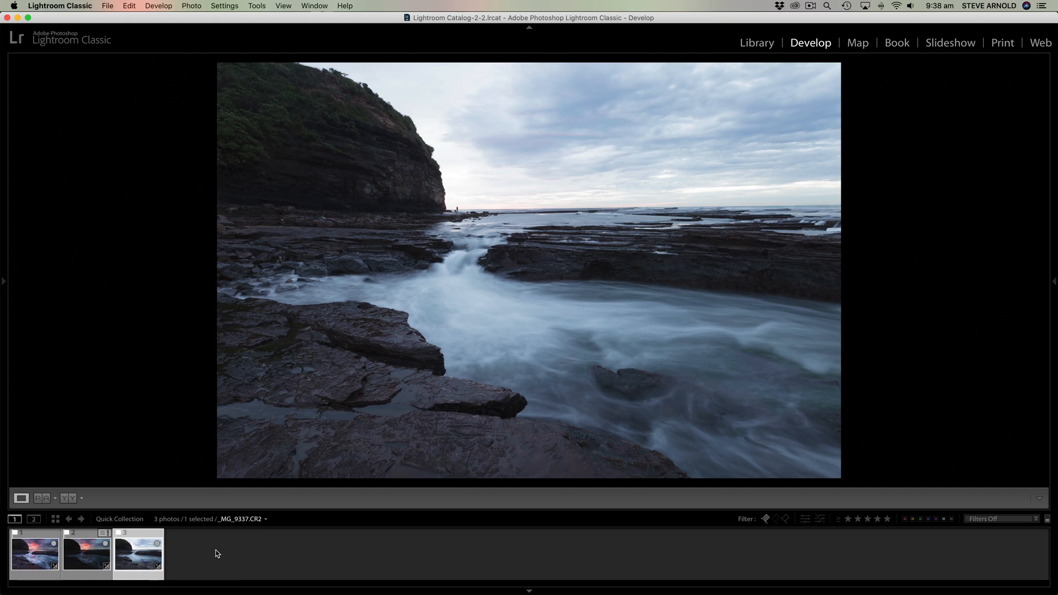
# Review the darker and brighter seascape exposures in the filmstrip before merging
pyautogui.click(86, 553)
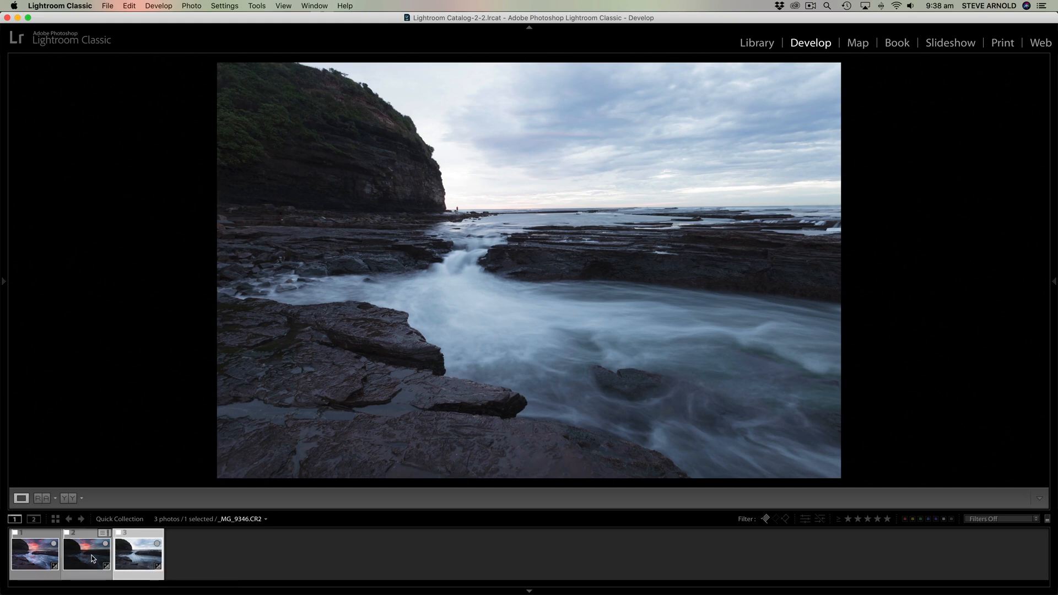
pyautogui.moveTo(87, 559)
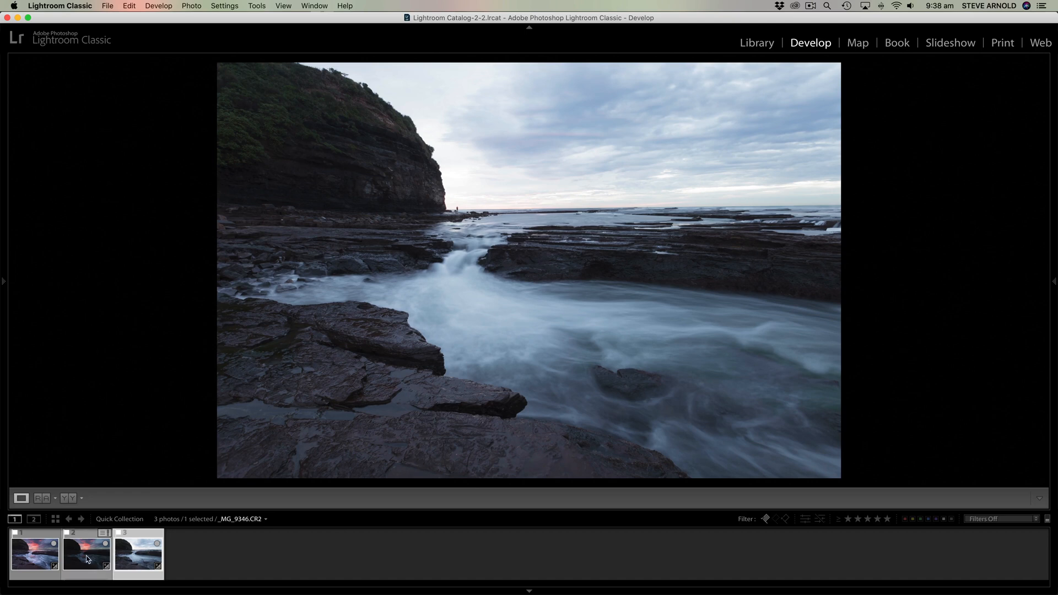
pyautogui.click(138, 553)
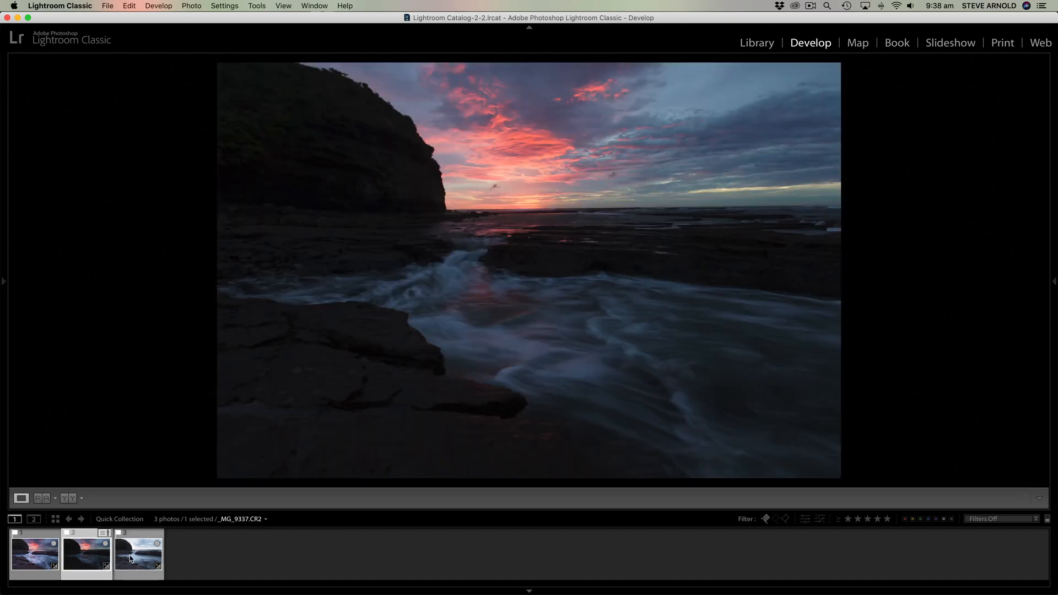
pyautogui.click(87, 553)
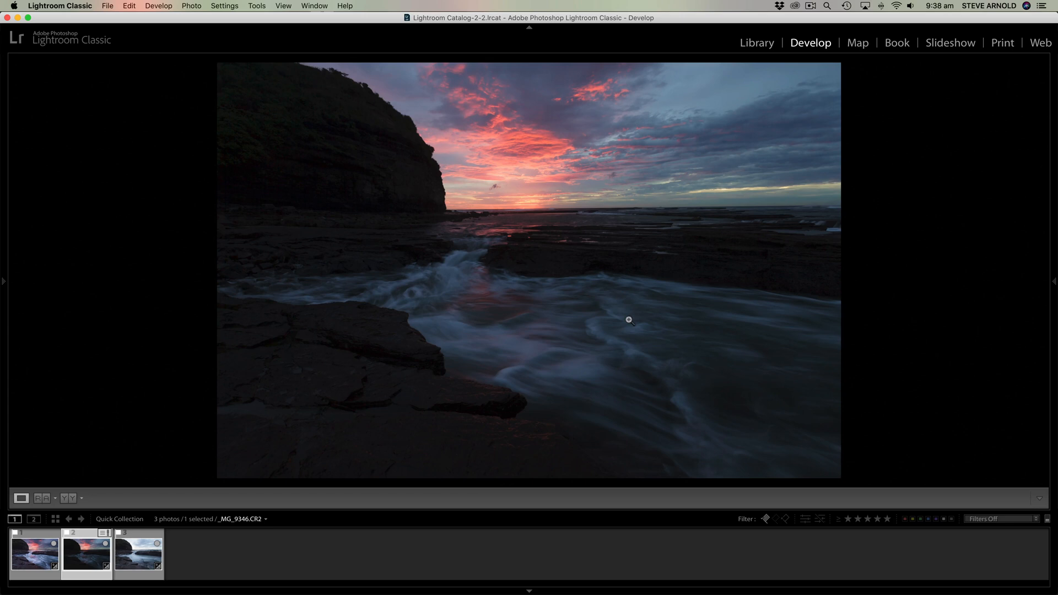
pyautogui.click(138, 553)
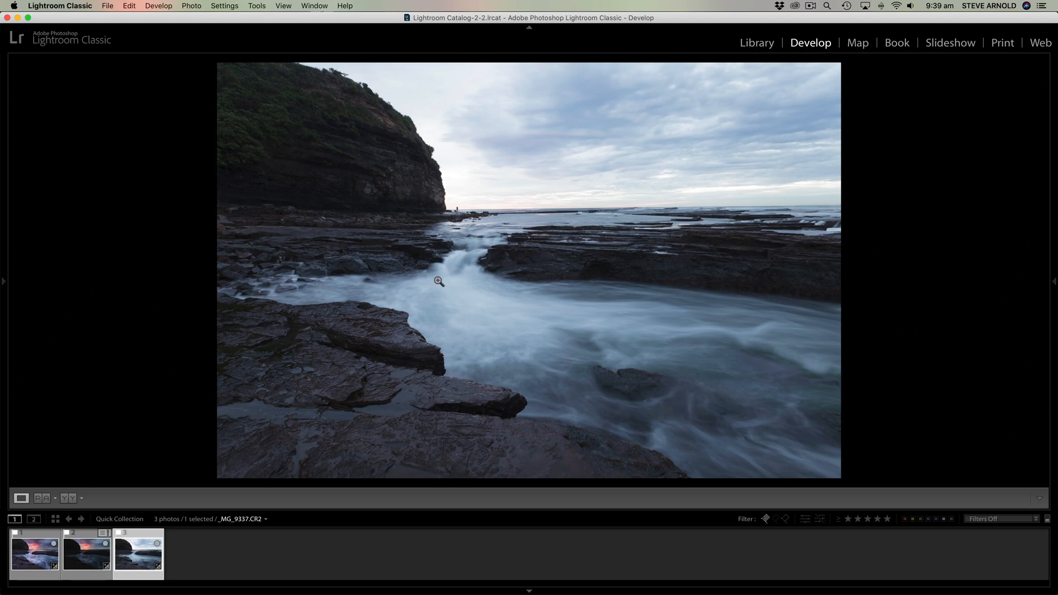
pyautogui.moveTo(523, 345)
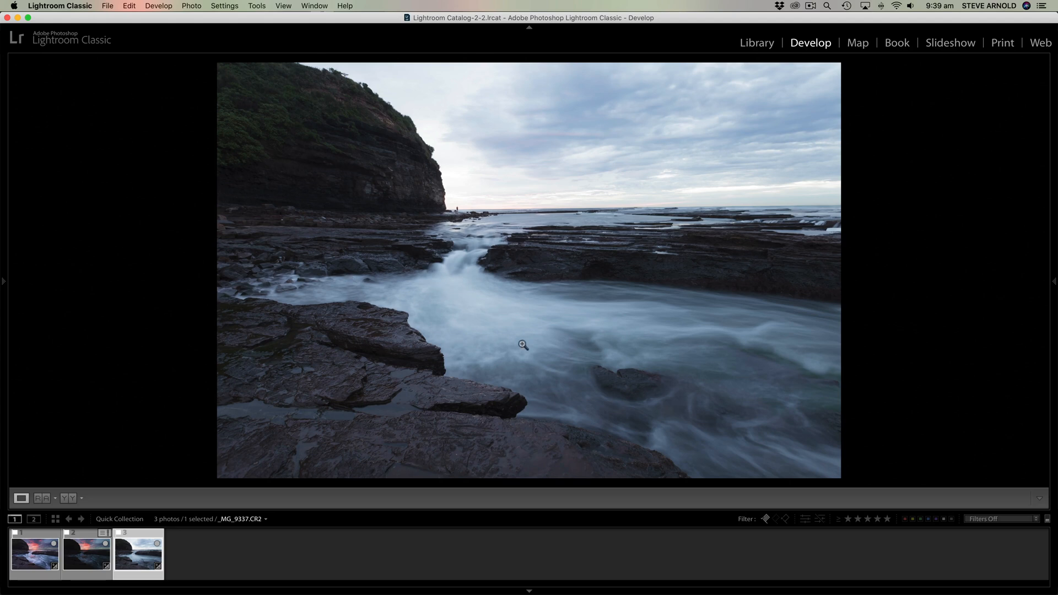
pyautogui.click(86, 553)
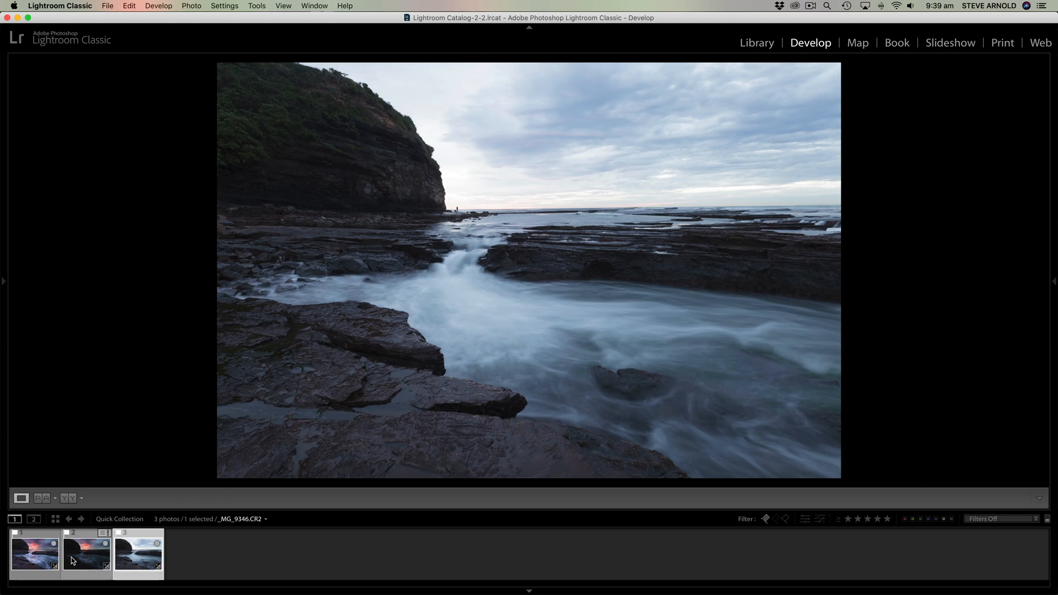
pyautogui.click(86, 554)
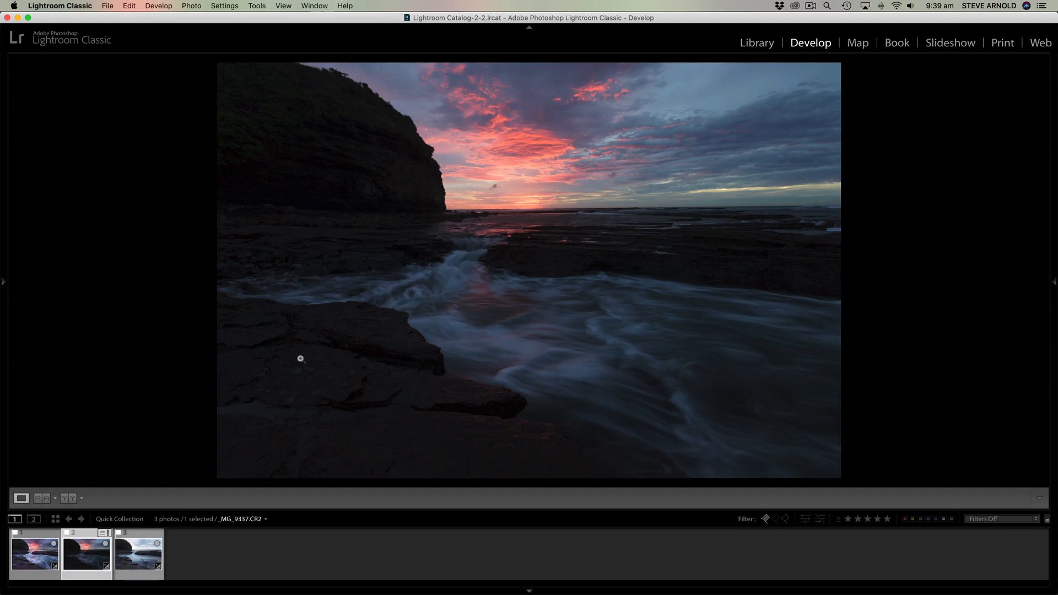
pyautogui.click(138, 553)
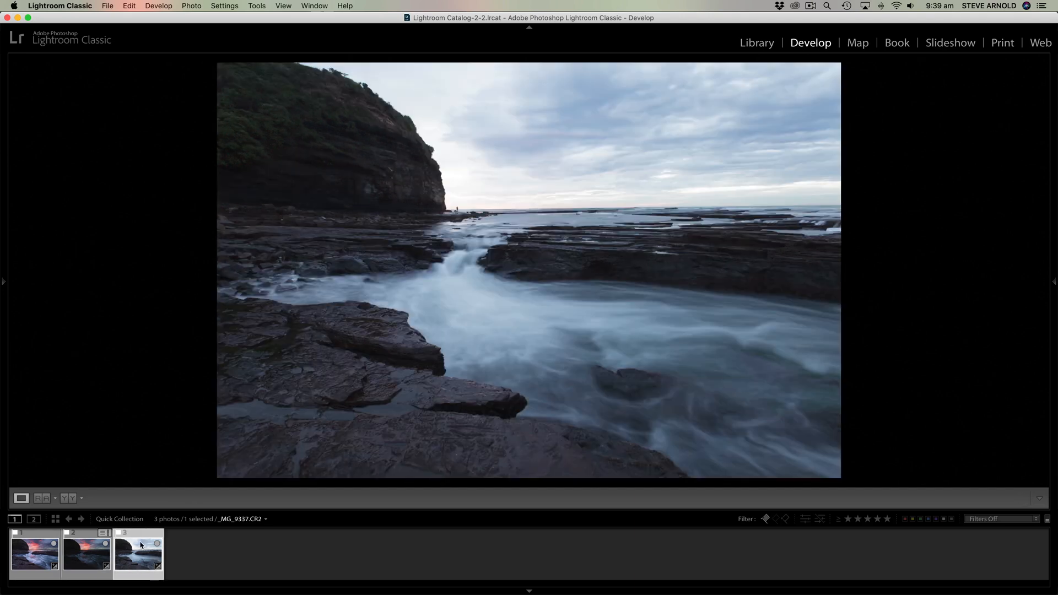
# Select both exposures together and start a Photo Merge > HDR on them
pyautogui.click(86, 553)
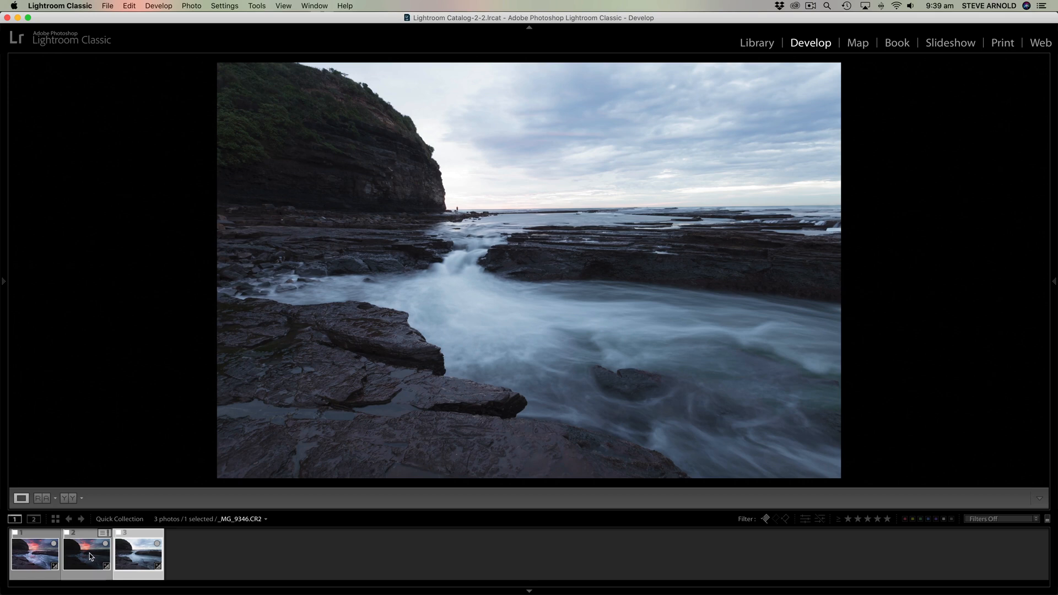
pyautogui.moveTo(92, 556)
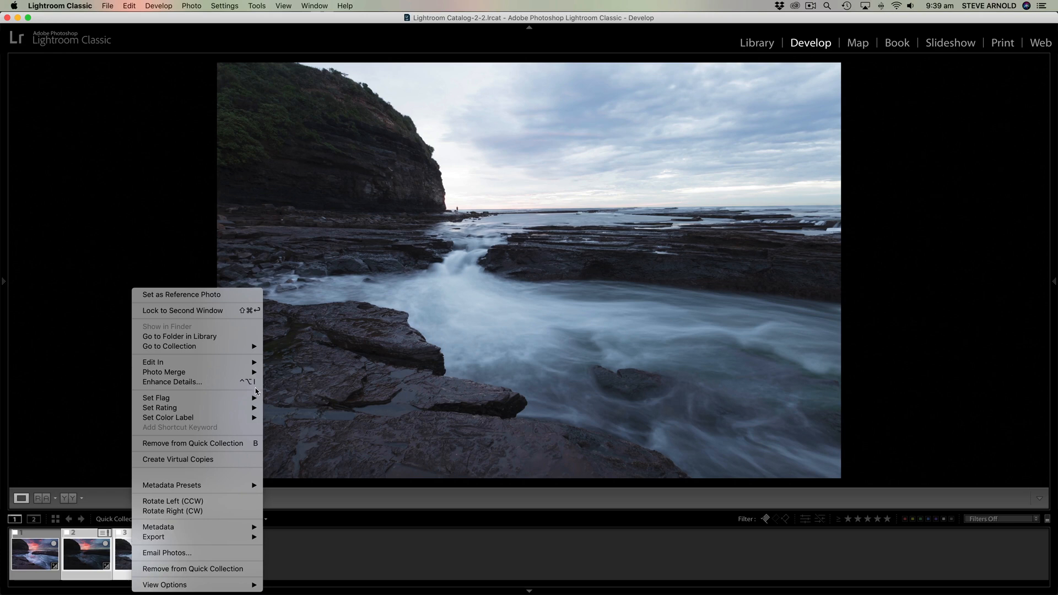
pyautogui.moveTo(163, 372)
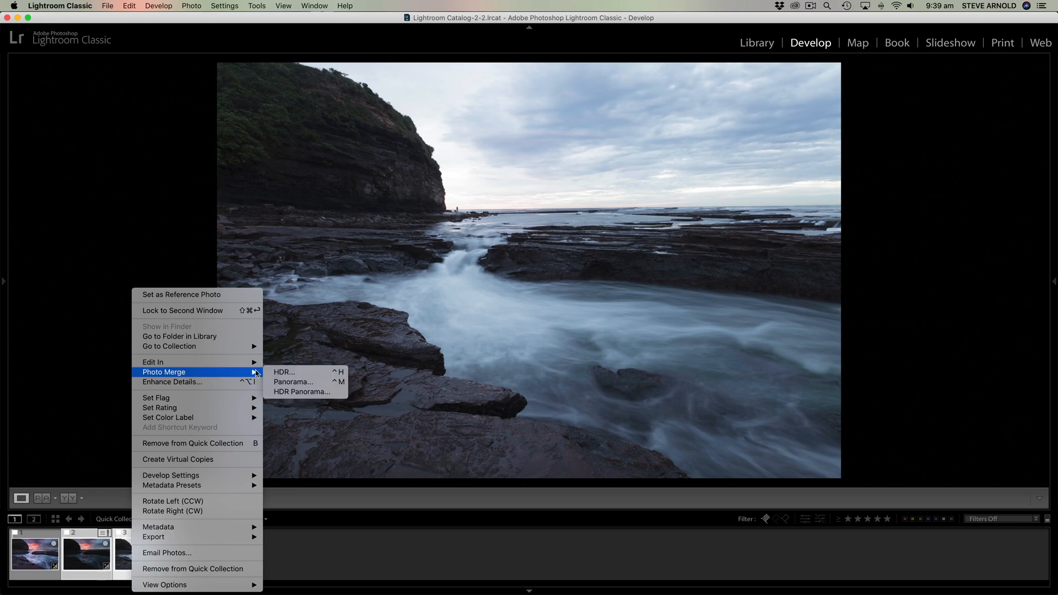
pyautogui.moveTo(305, 372)
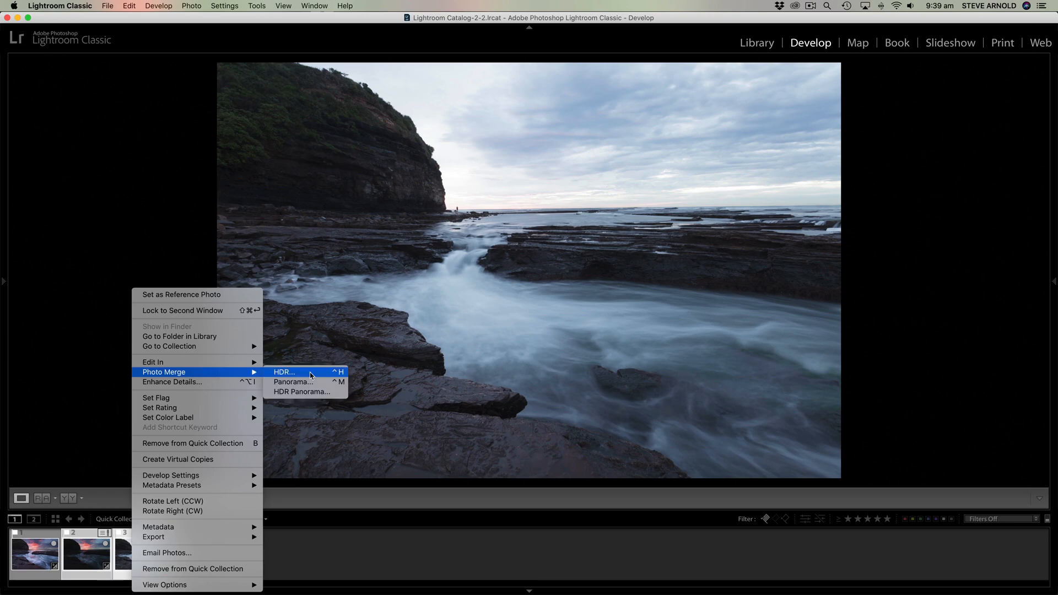
pyautogui.click(284, 372)
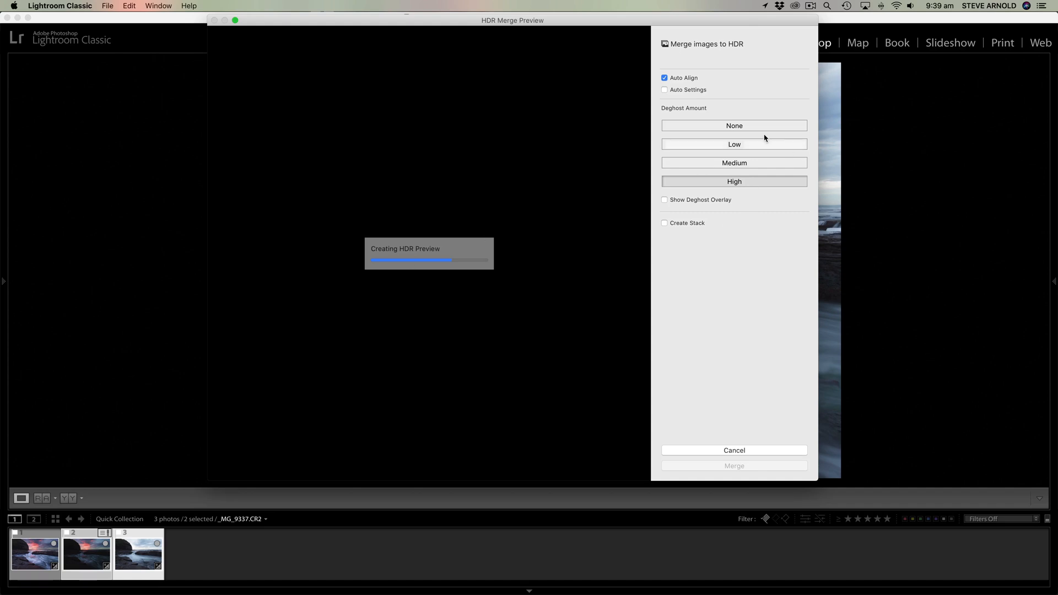
pyautogui.moveTo(734, 126)
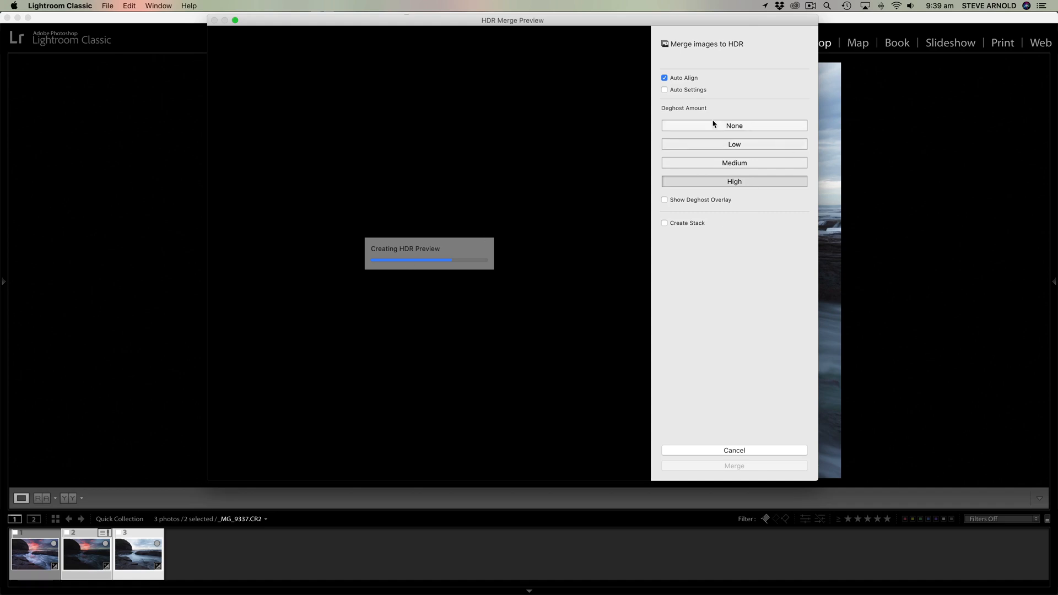
pyautogui.moveTo(738, 178)
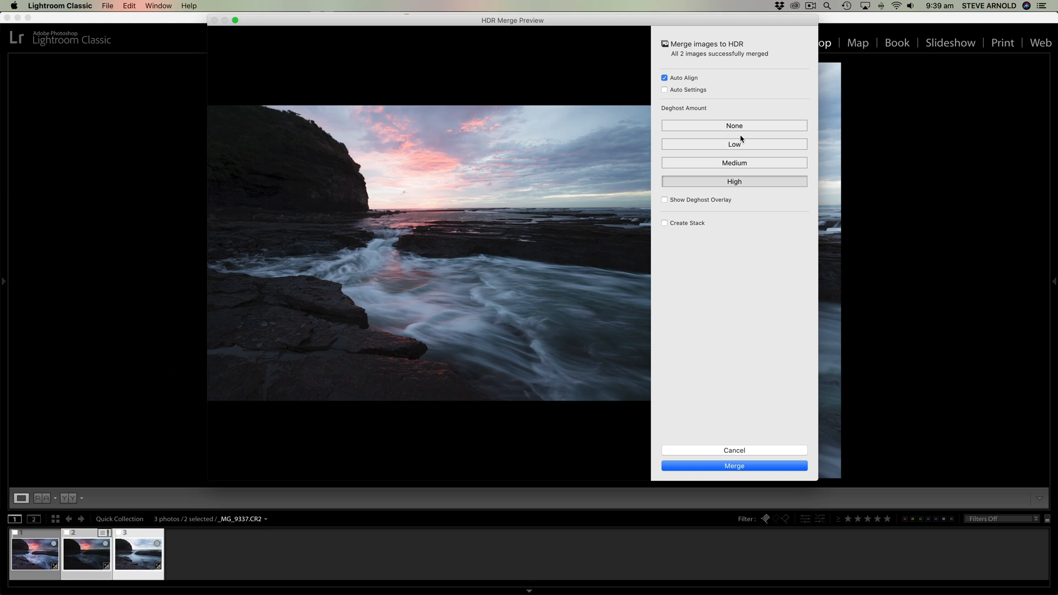
pyautogui.moveTo(448, 280)
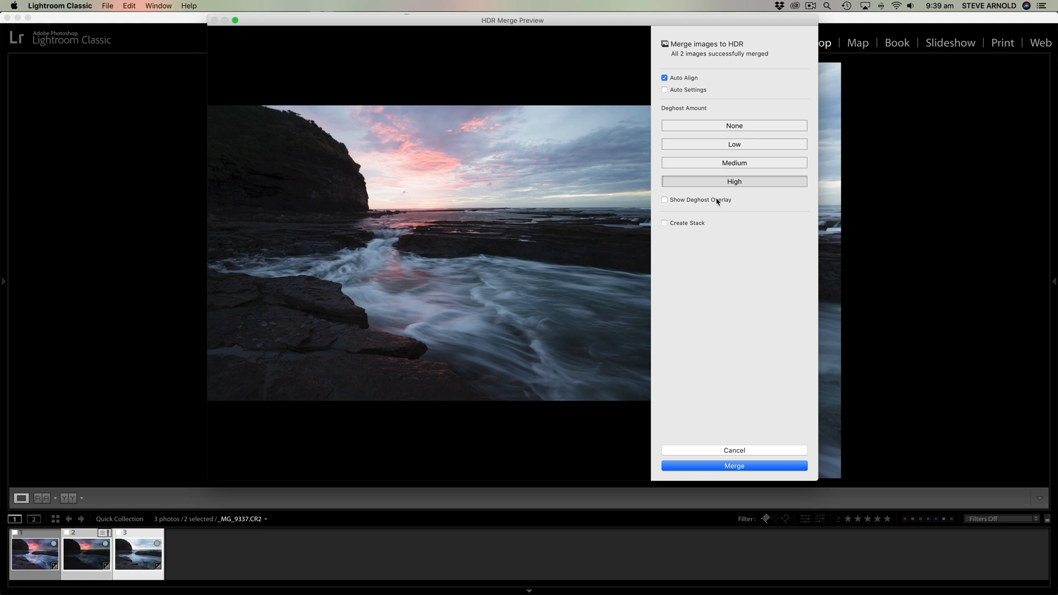
pyautogui.moveTo(704, 203)
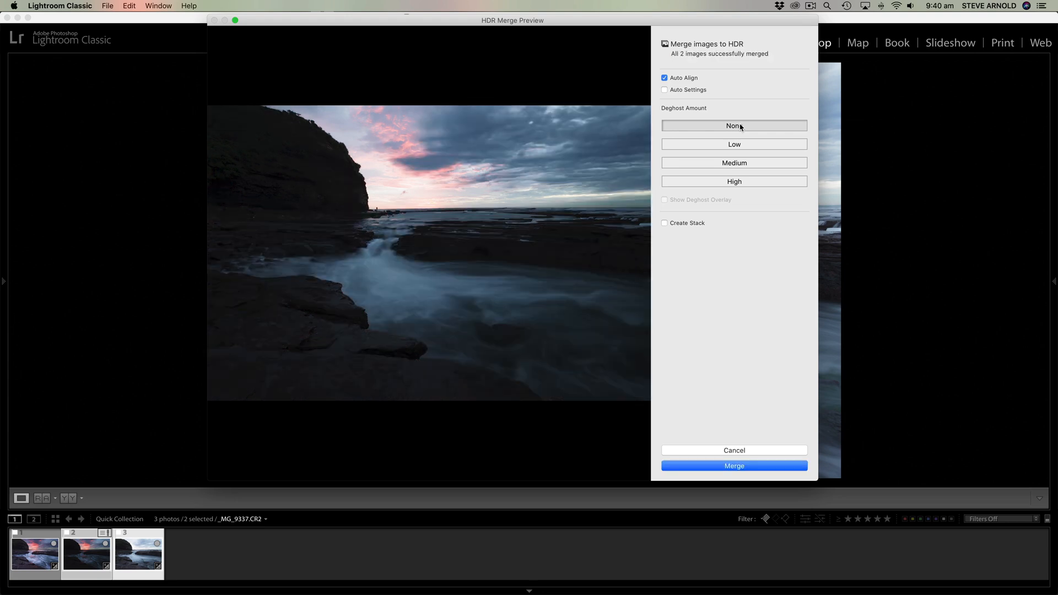
pyautogui.moveTo(669, 119)
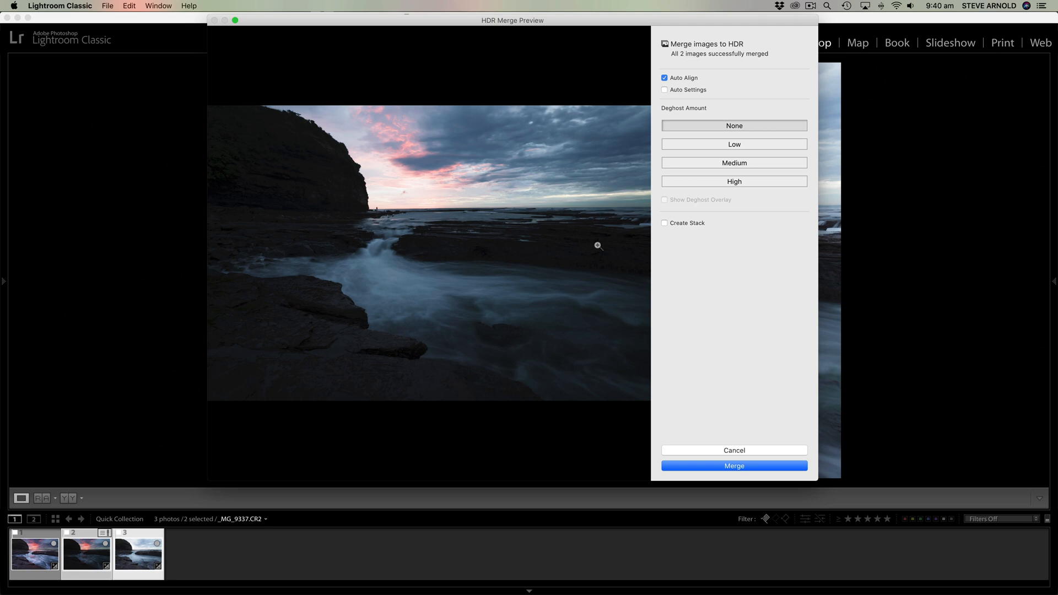
pyautogui.moveTo(593, 257)
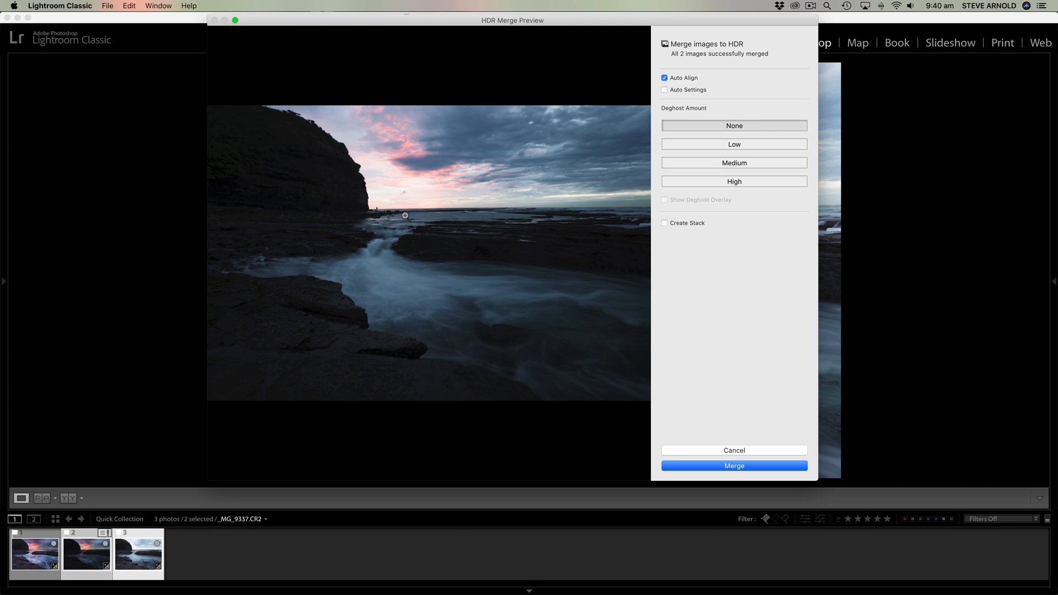
pyautogui.moveTo(507, 304)
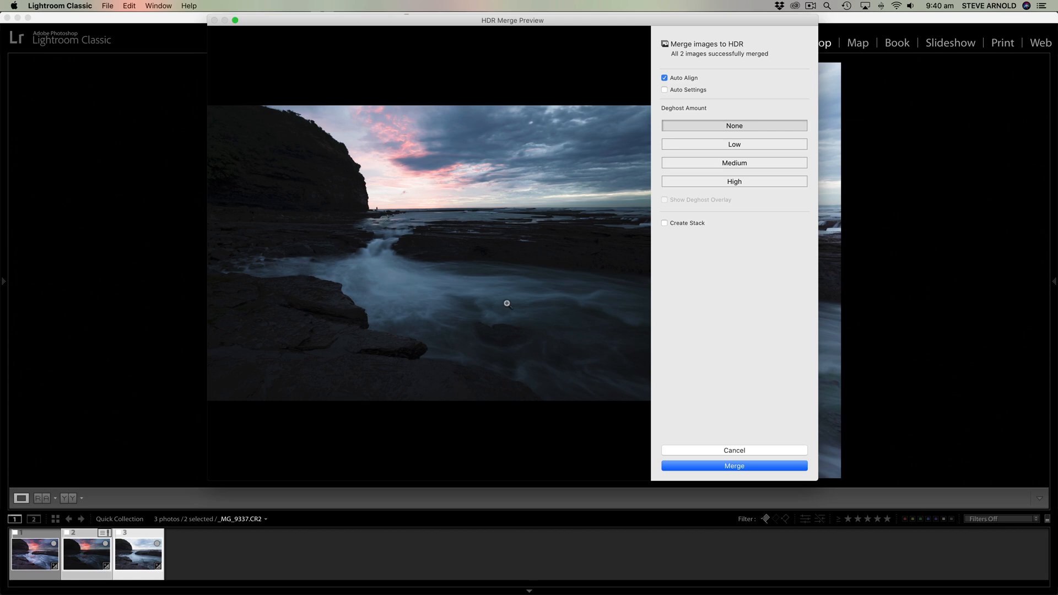
pyautogui.moveTo(291, 274)
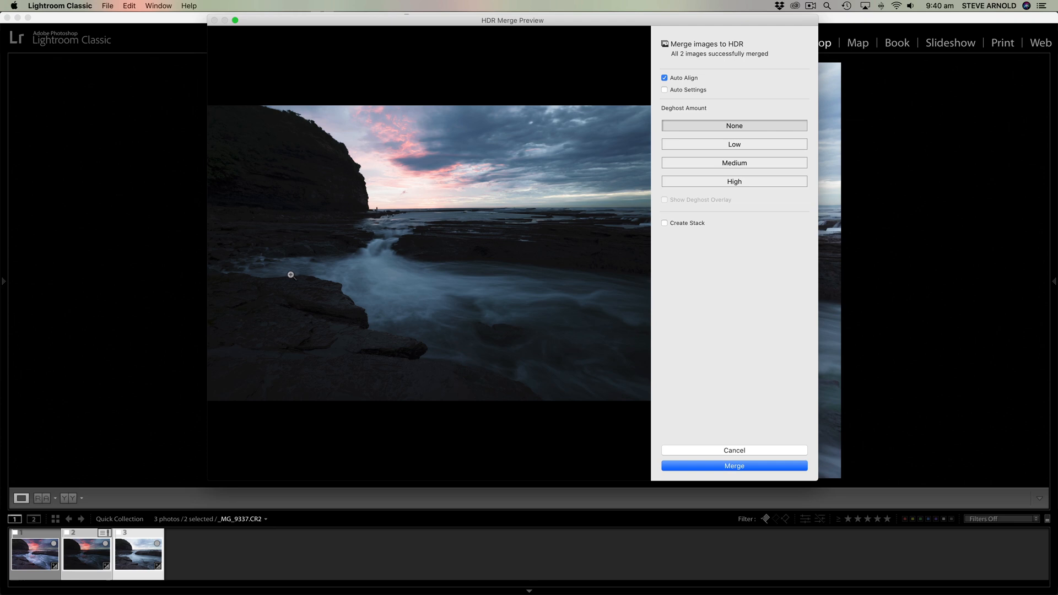
pyautogui.moveTo(400, 286)
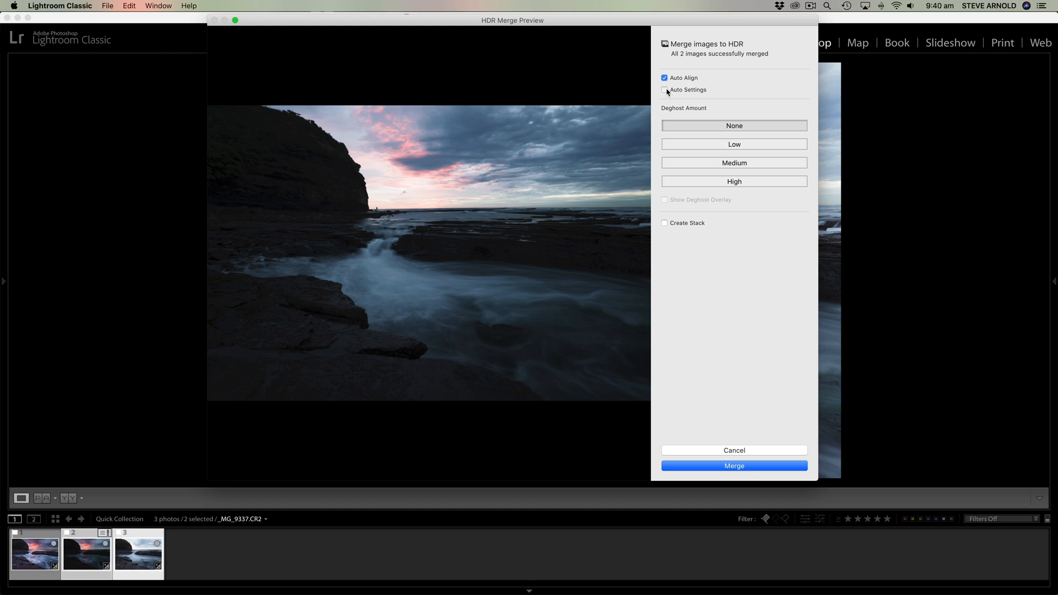
# Compare Auto Settings on and off, leave it off, and set Deghost Amount to Low
pyautogui.click(664, 89)
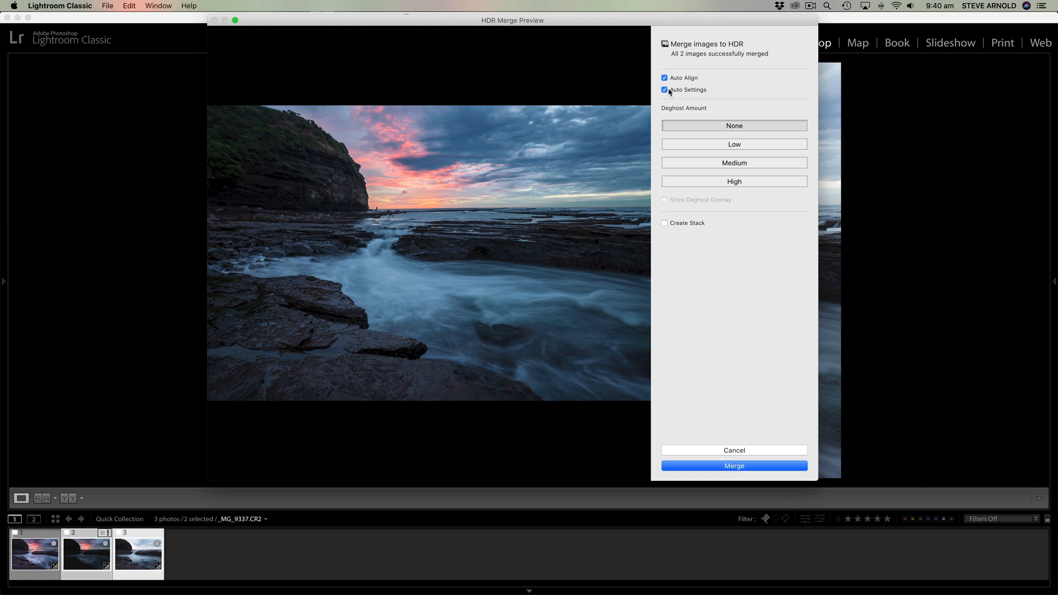
pyautogui.moveTo(700, 93)
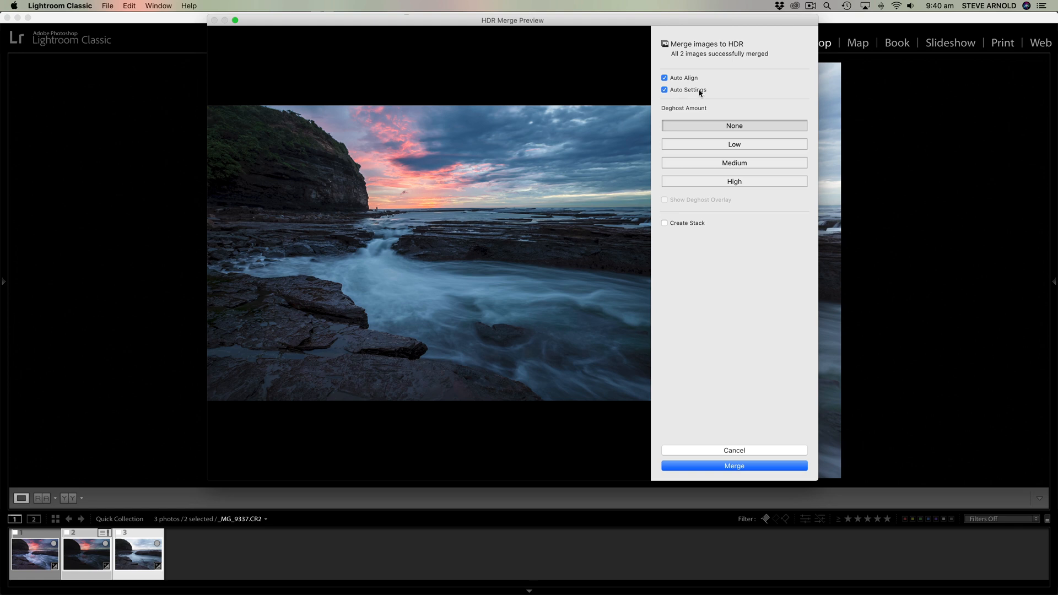
pyautogui.moveTo(687, 90)
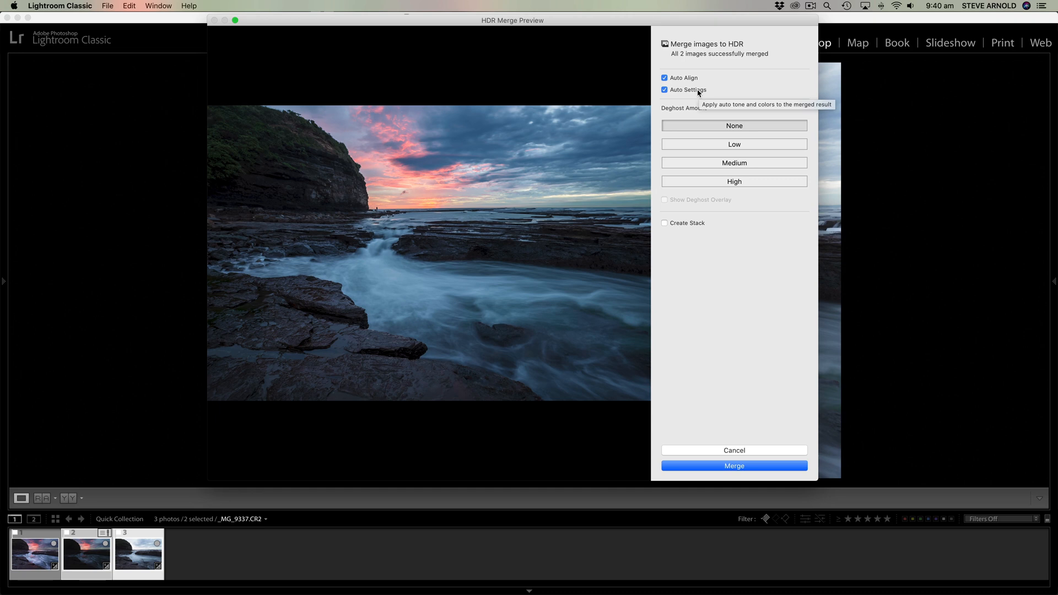
pyautogui.click(664, 90)
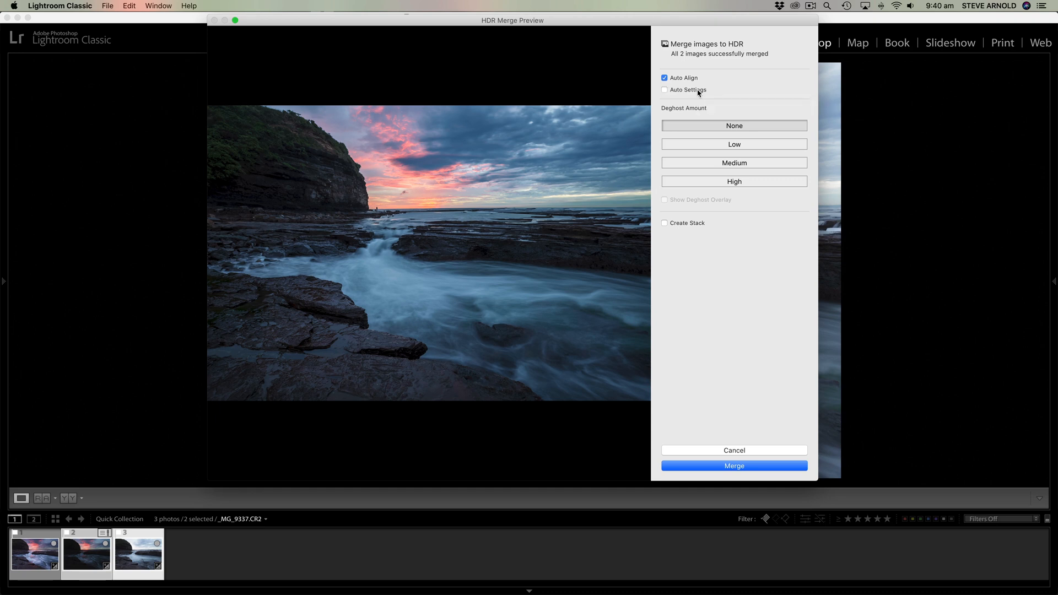
pyautogui.click(664, 90)
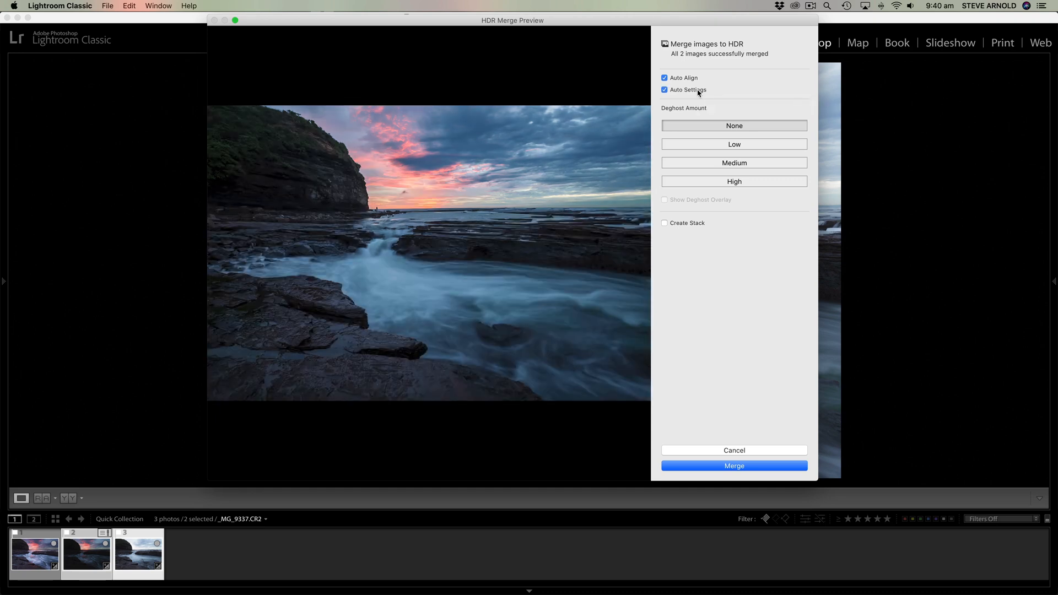
pyautogui.click(664, 90)
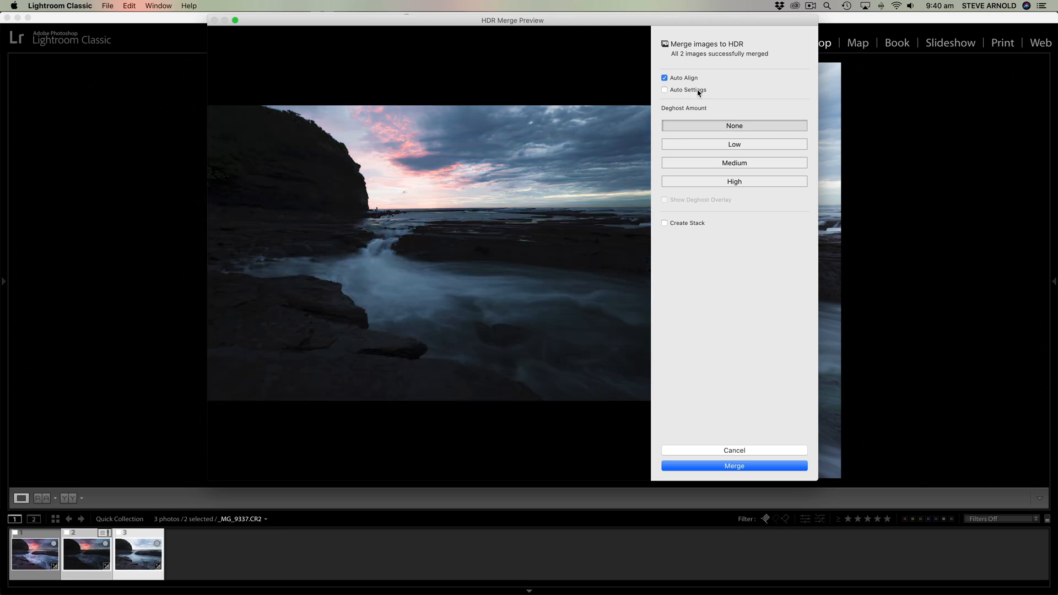
pyautogui.click(734, 144)
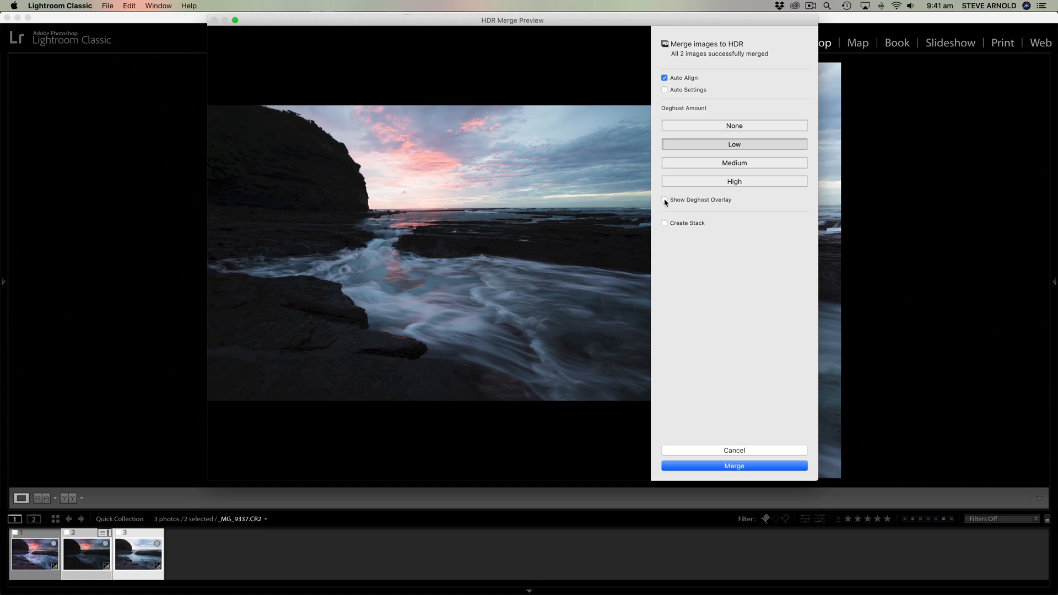
# Check the deghost overlay, then step Deghost Amount through Medium to High
pyautogui.click(664, 200)
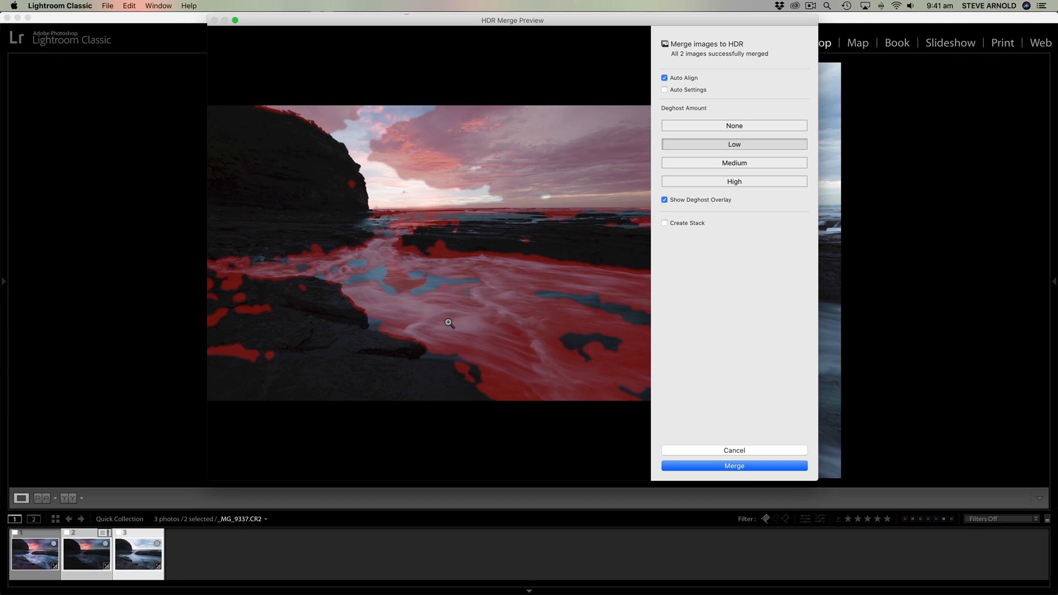
pyautogui.click(665, 199)
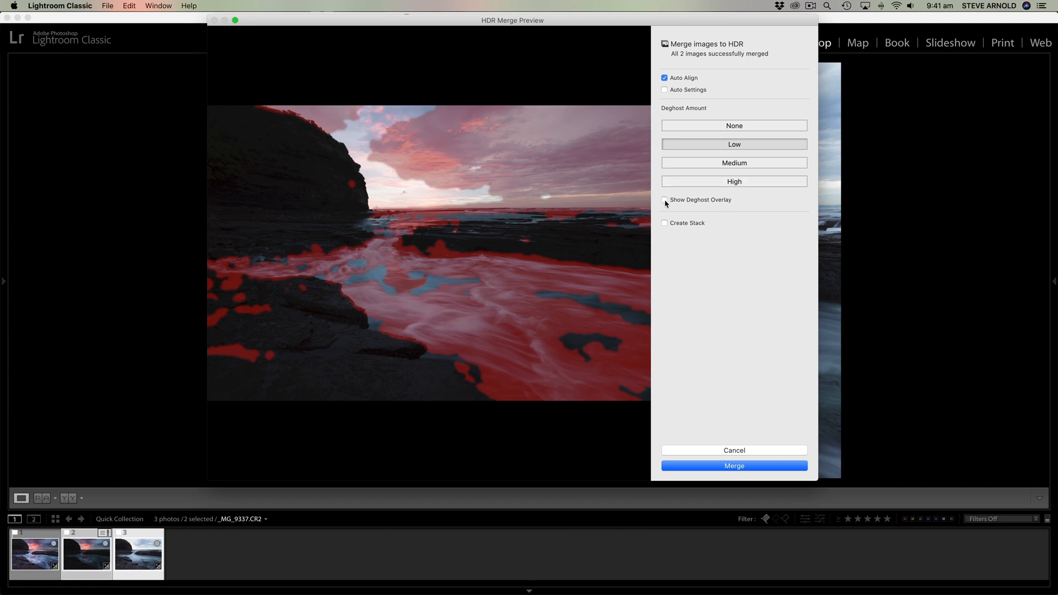
pyautogui.click(665, 201)
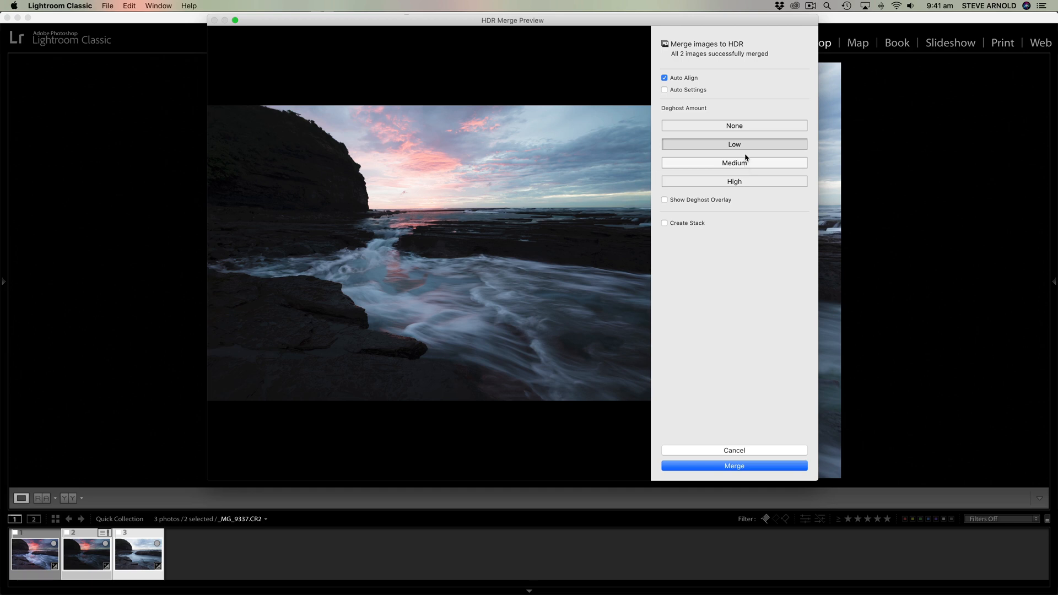
pyautogui.click(734, 163)
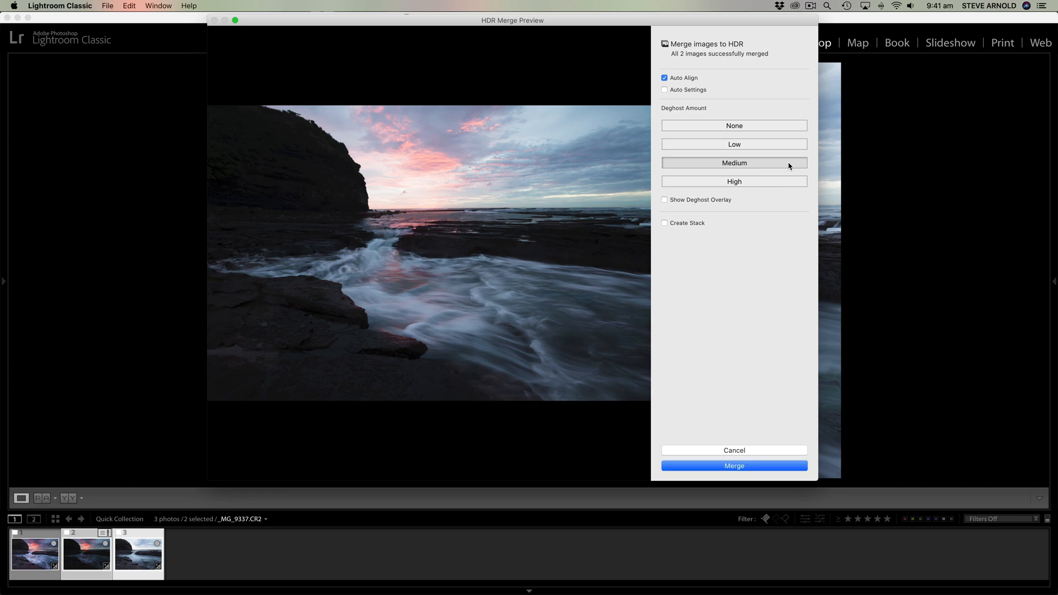
pyautogui.click(734, 181)
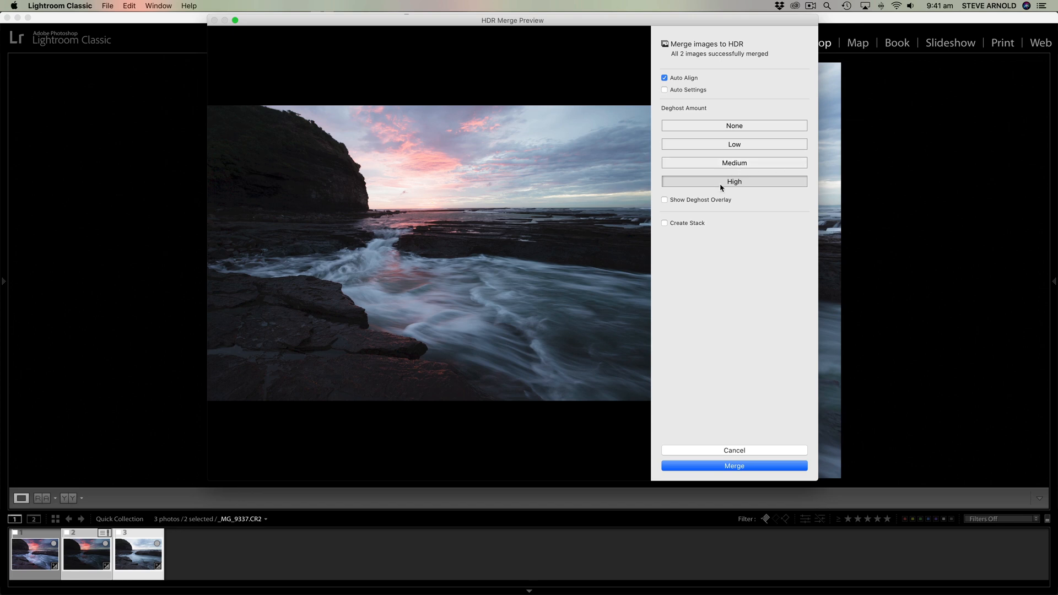
# View the overlay at High, then drop deghosting back through Medium to None
pyautogui.click(664, 199)
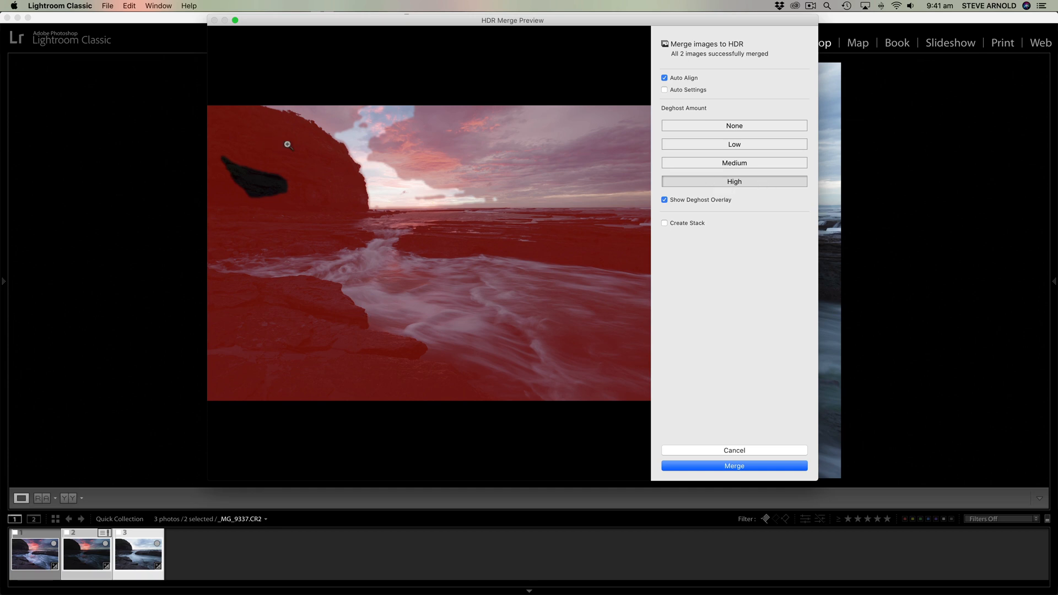
pyautogui.moveTo(460, 257)
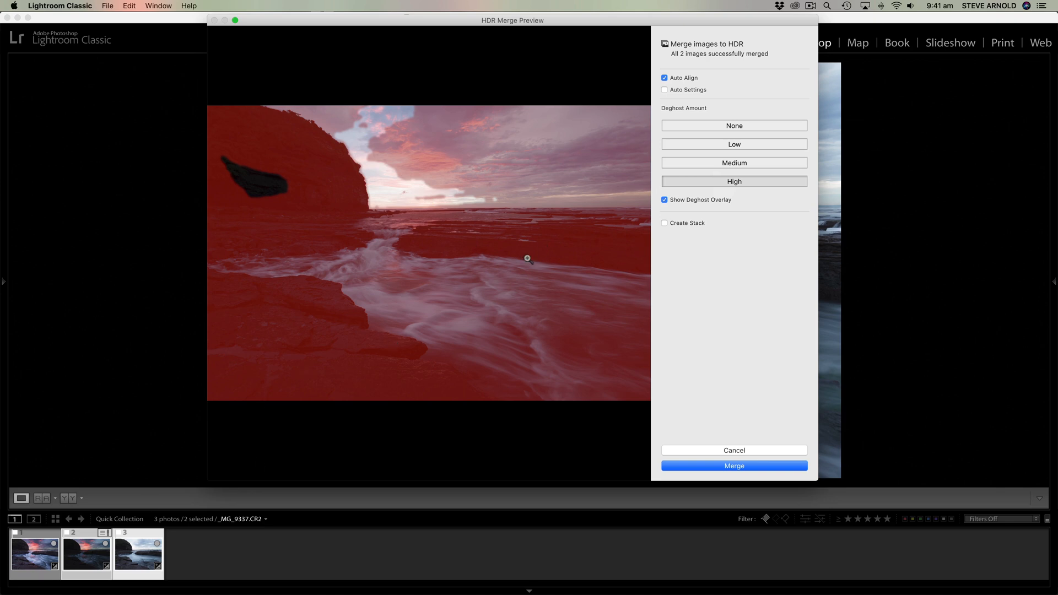
pyautogui.moveTo(412, 269)
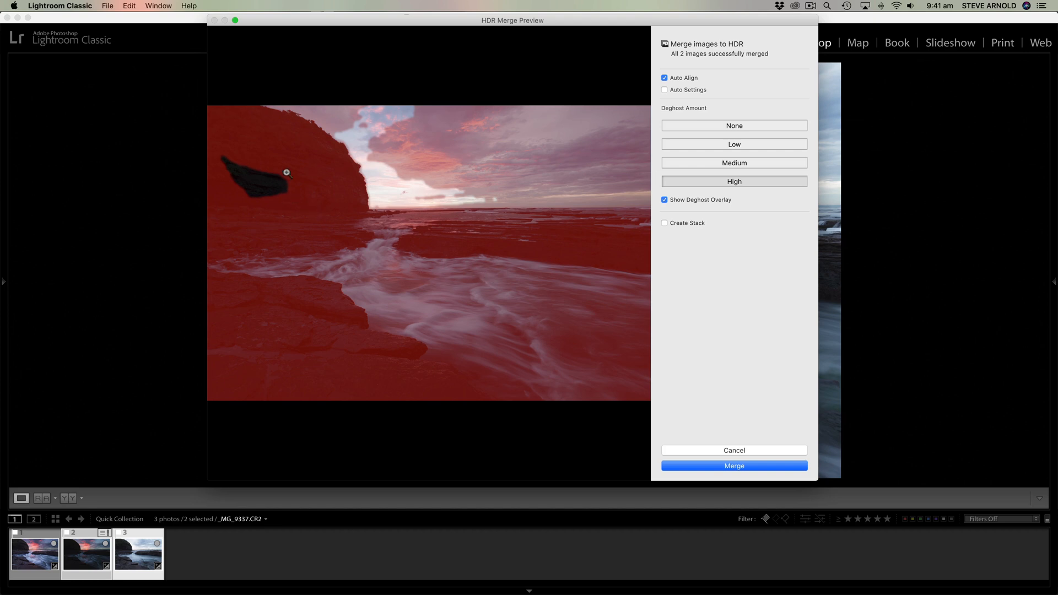
pyautogui.moveTo(548, 267)
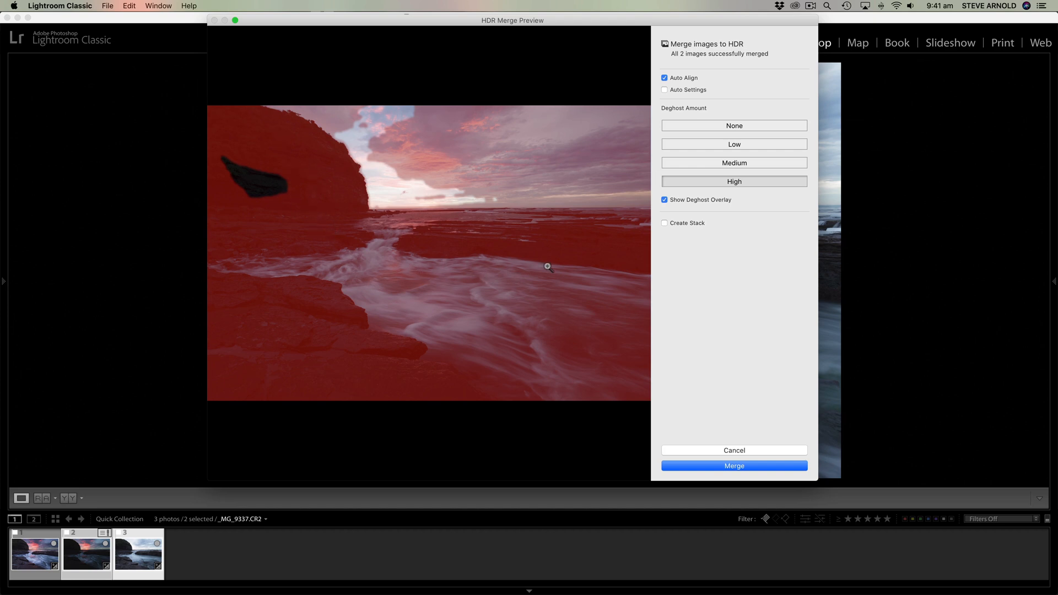
pyautogui.moveTo(680, 199)
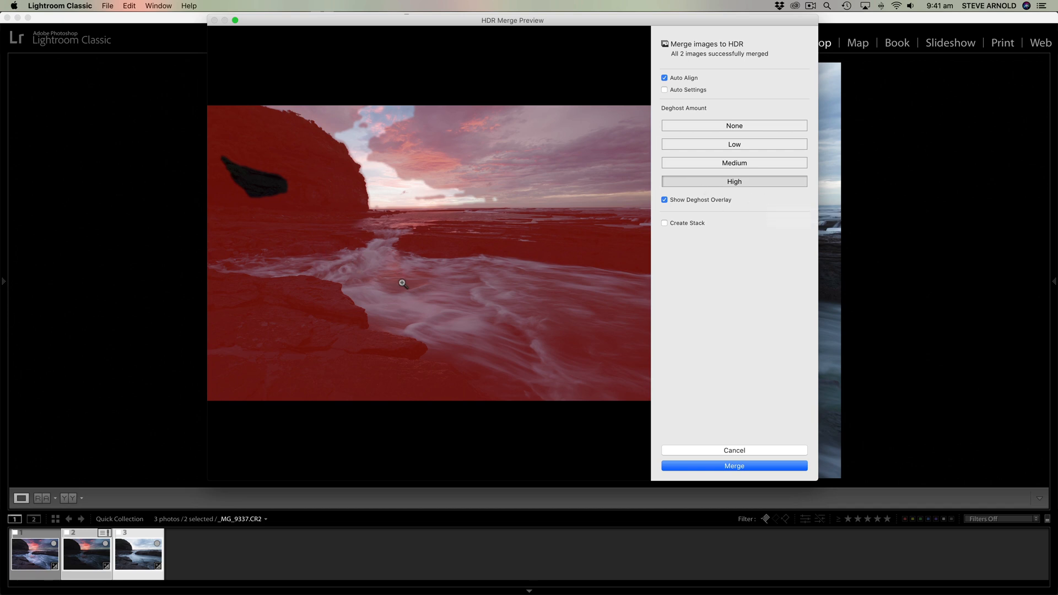
pyautogui.moveTo(749, 175)
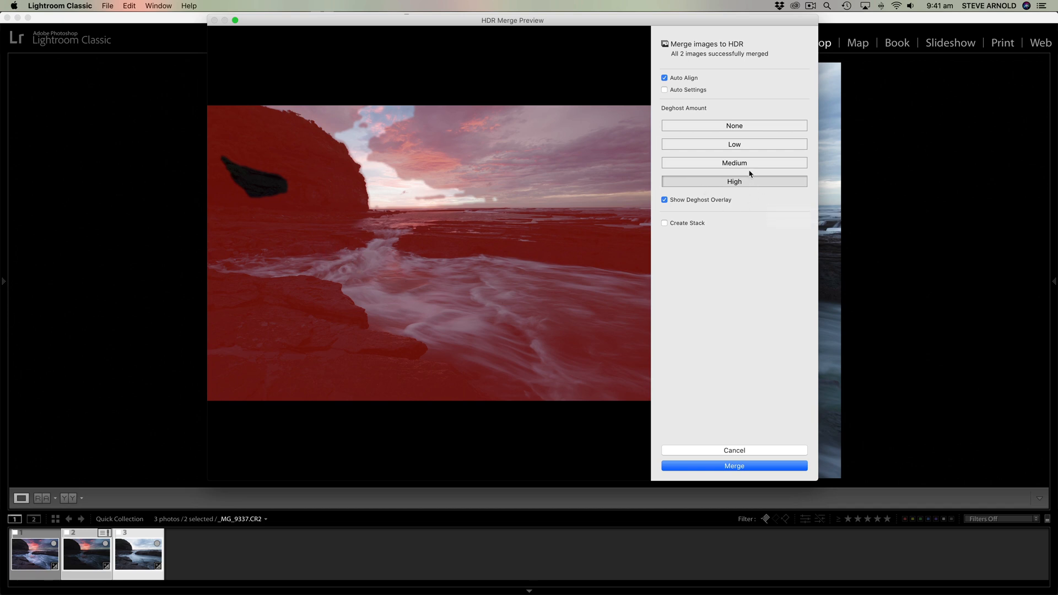
pyautogui.click(734, 163)
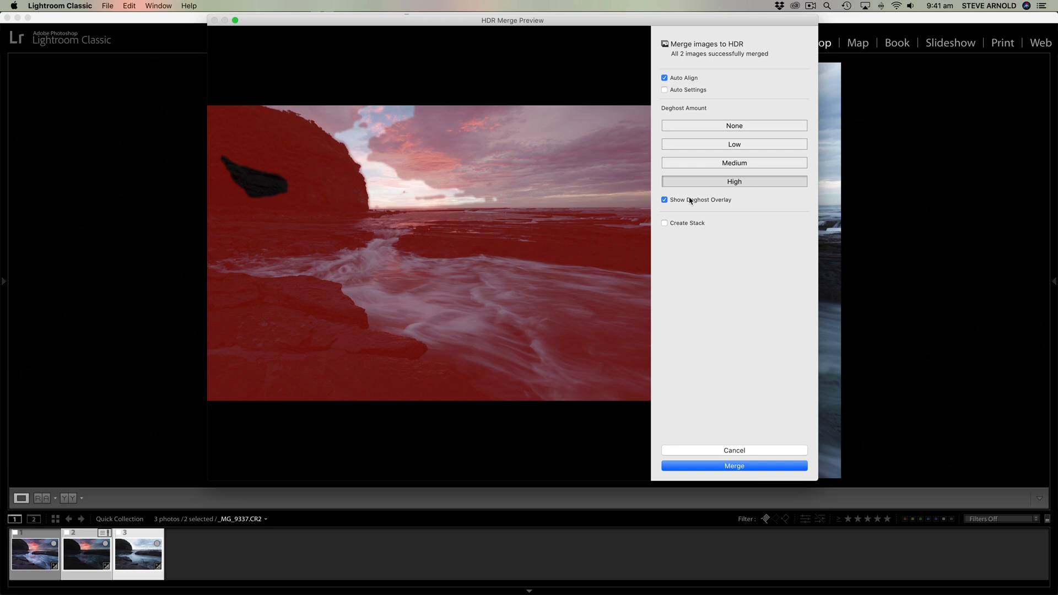
pyautogui.click(734, 126)
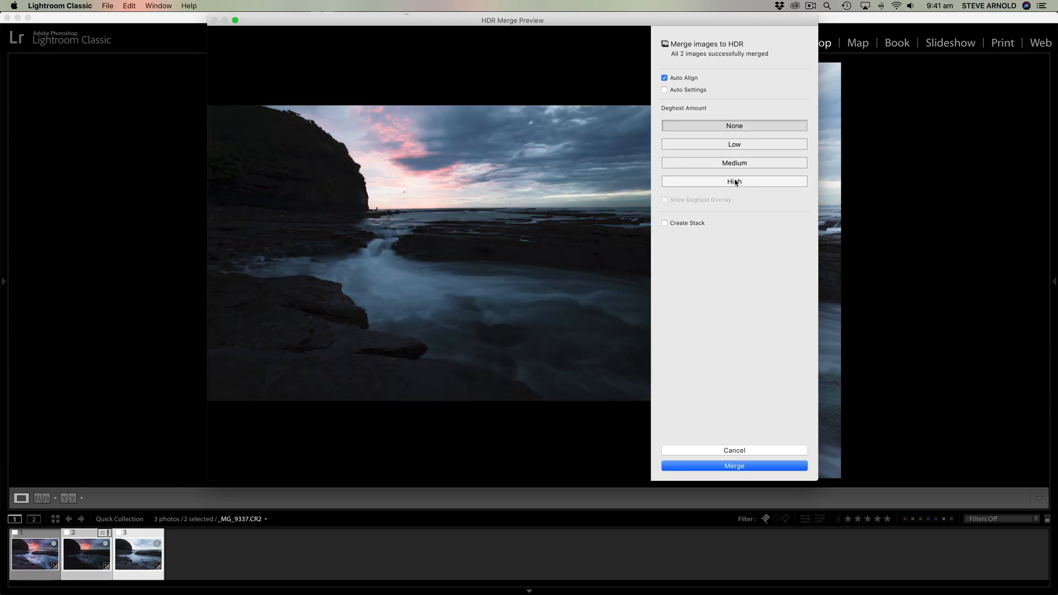
# Set Deghost Amount to High and commit the HDR merge as a new DNG
pyautogui.click(734, 181)
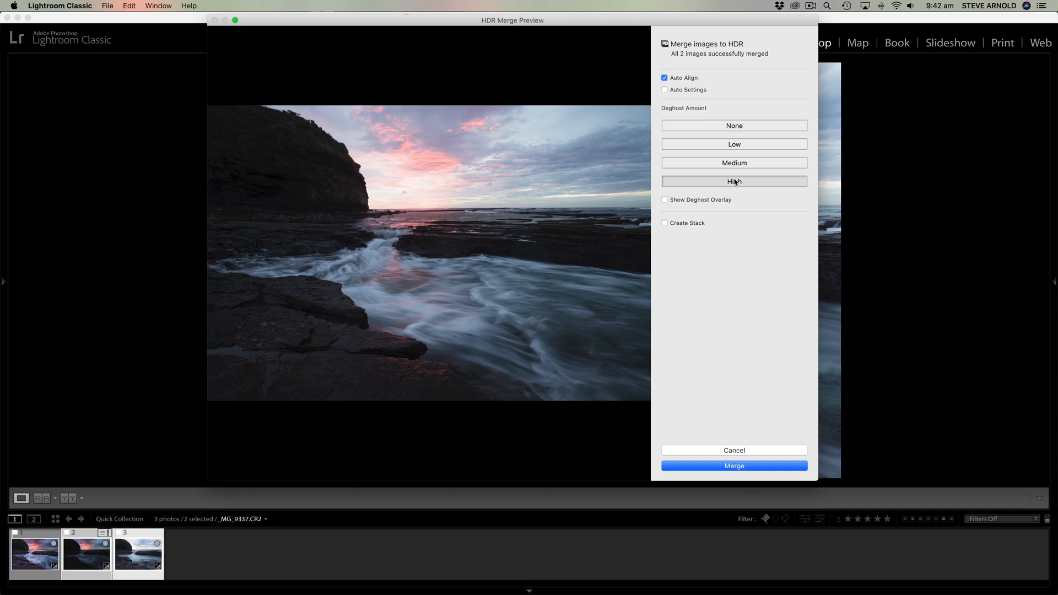
pyautogui.moveTo(728, 452)
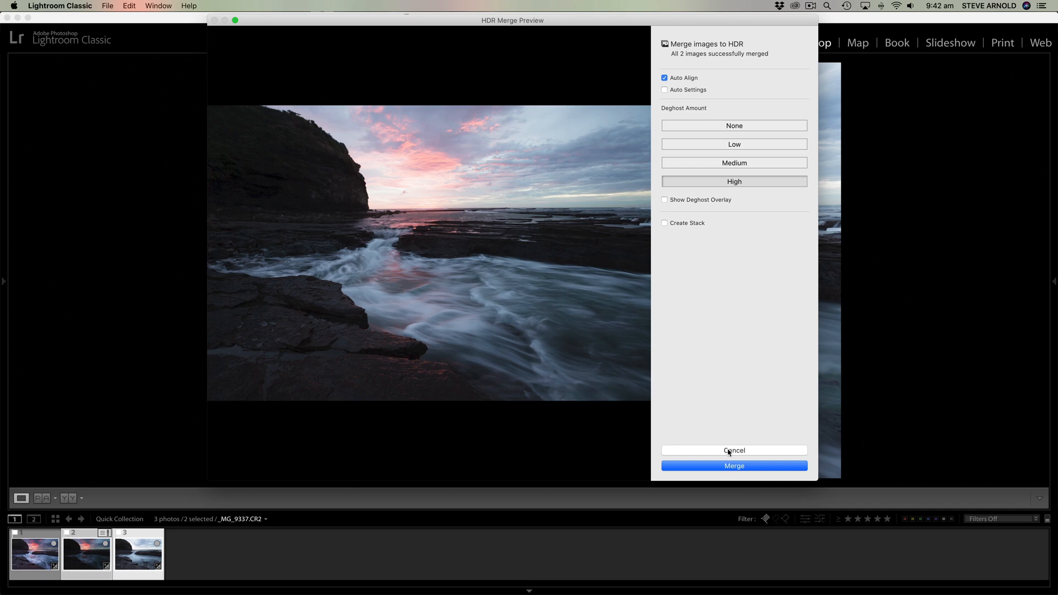
pyautogui.click(734, 466)
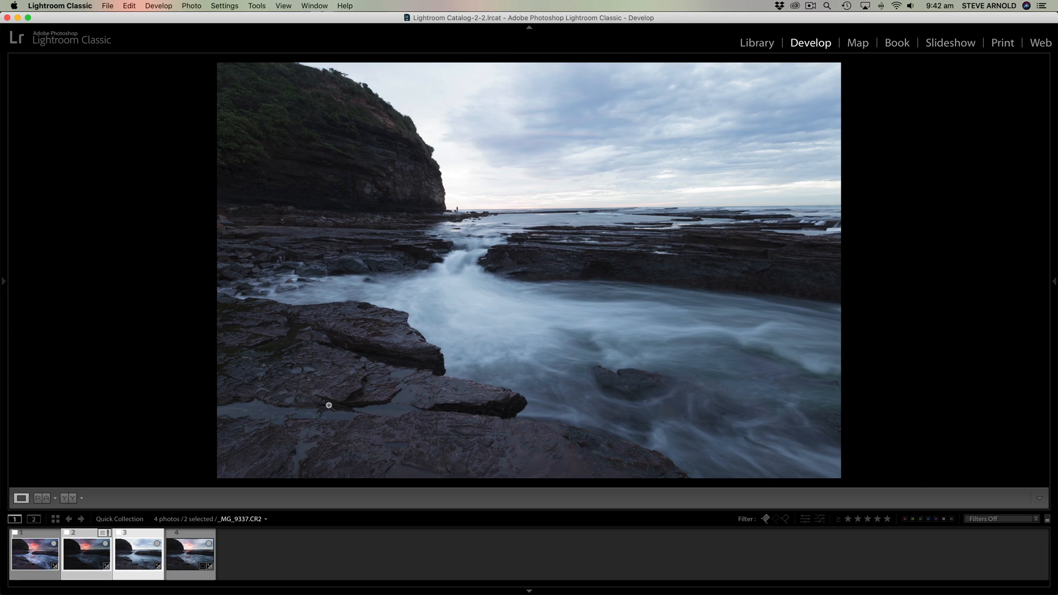
# View the merged HDR DNG, compare it with _MG_9346.CR2, then bring up the Photoshop-blended TIFF
pyautogui.click(190, 553)
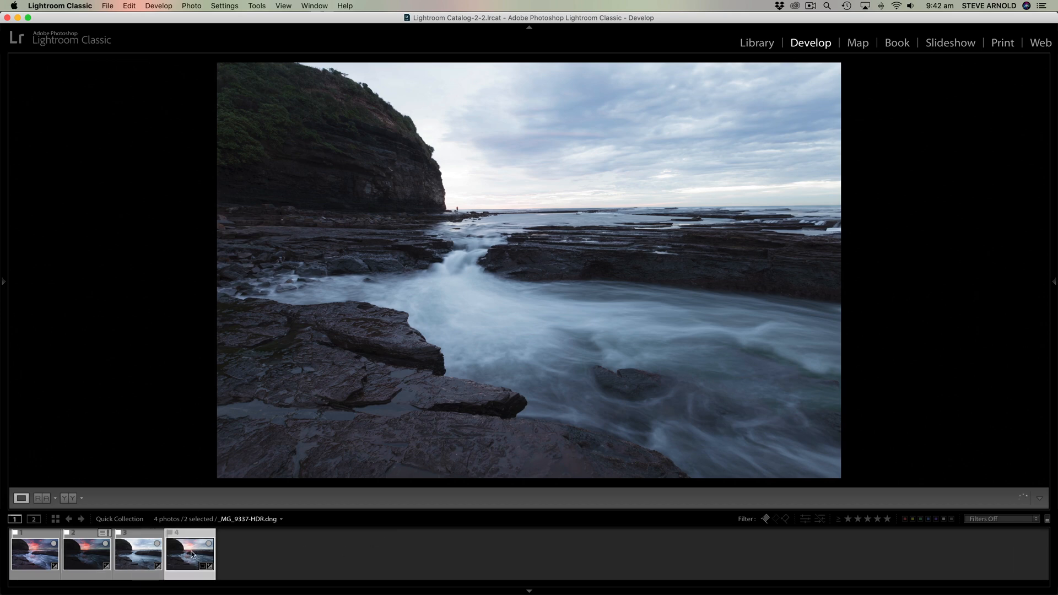
pyautogui.click(189, 551)
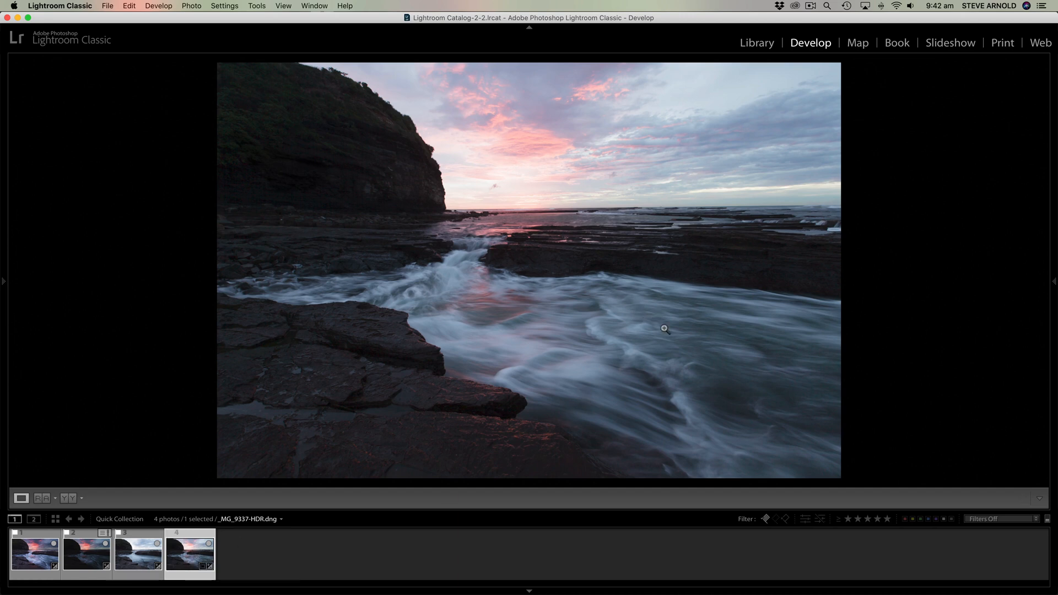
pyautogui.moveTo(629, 290)
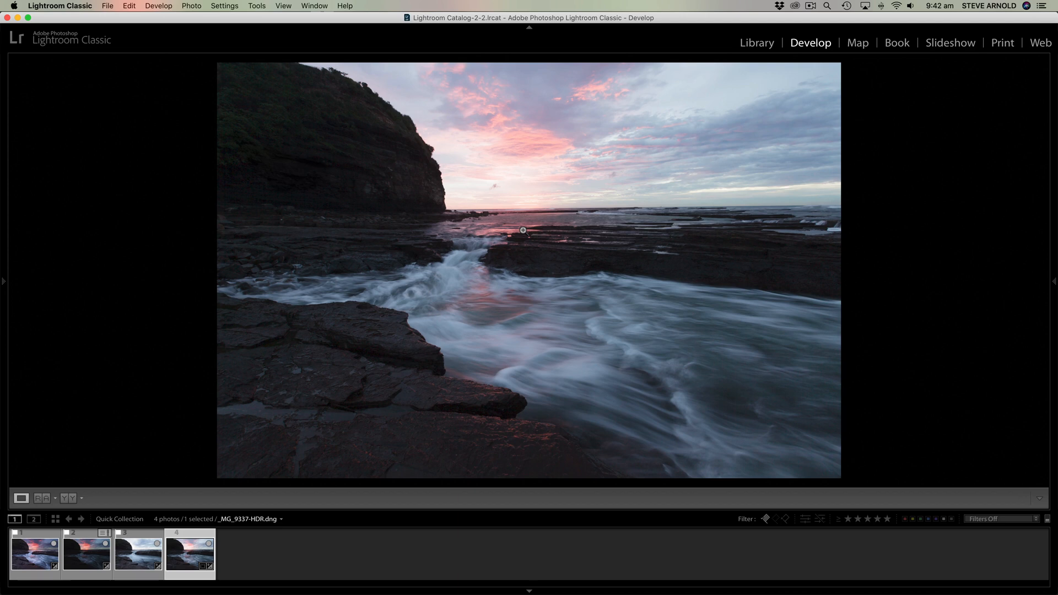
pyautogui.moveTo(343, 149)
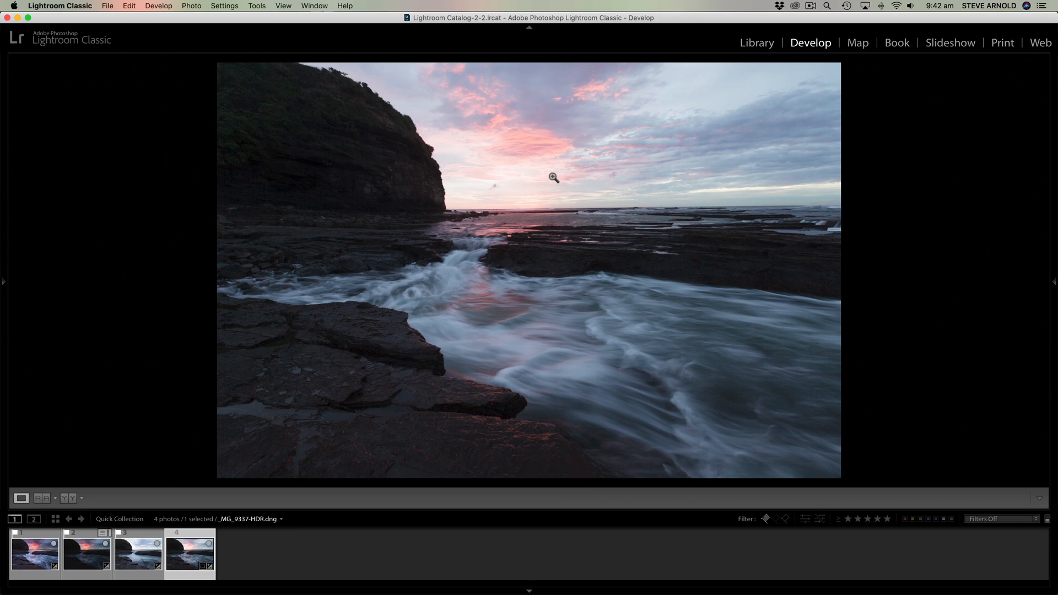
pyautogui.moveTo(472, 197)
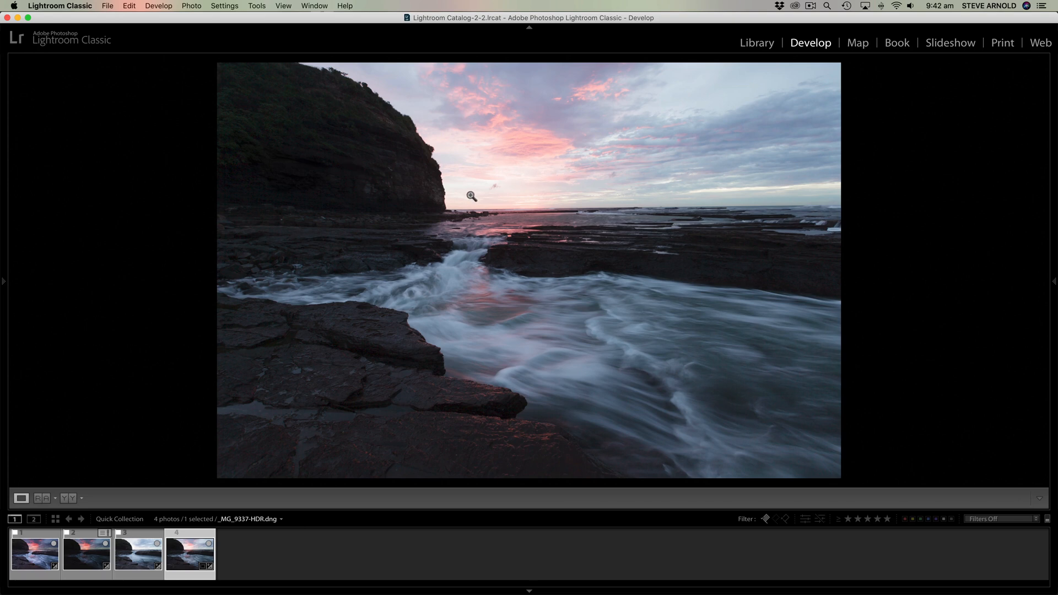
pyautogui.moveTo(138, 549)
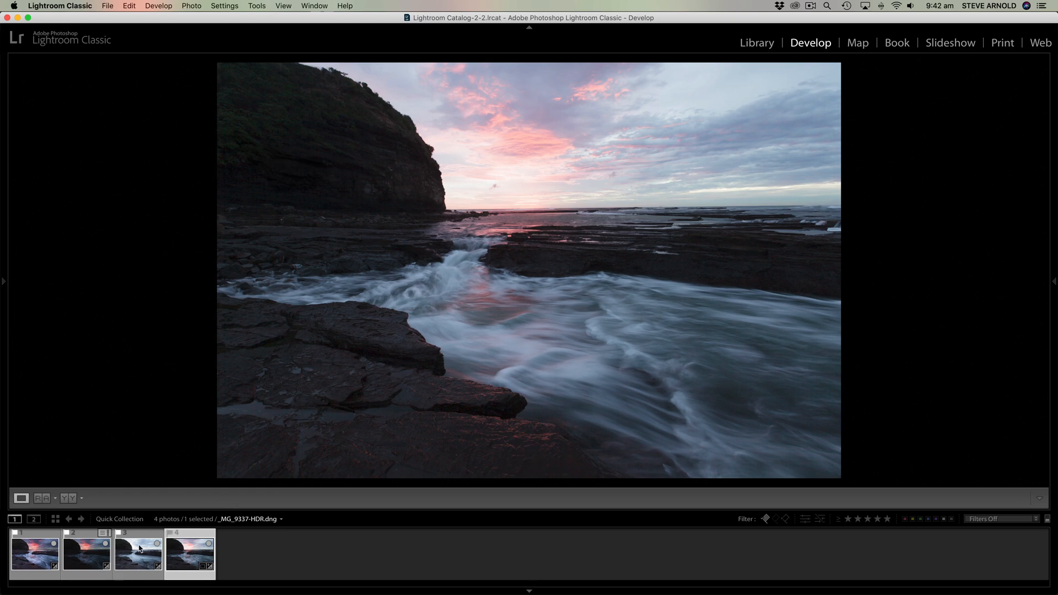
pyautogui.click(86, 551)
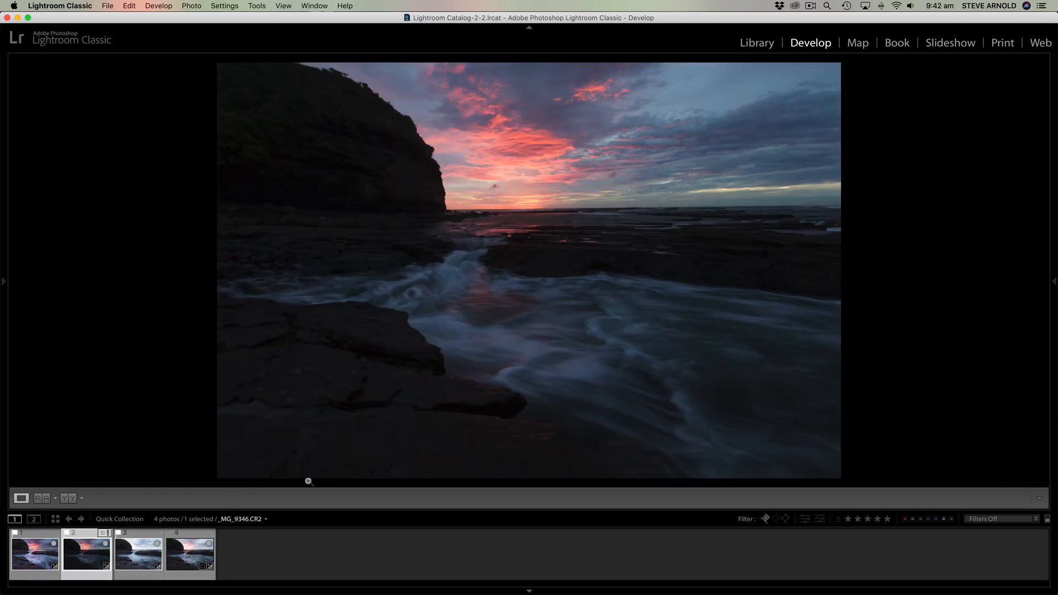
pyautogui.click(190, 552)
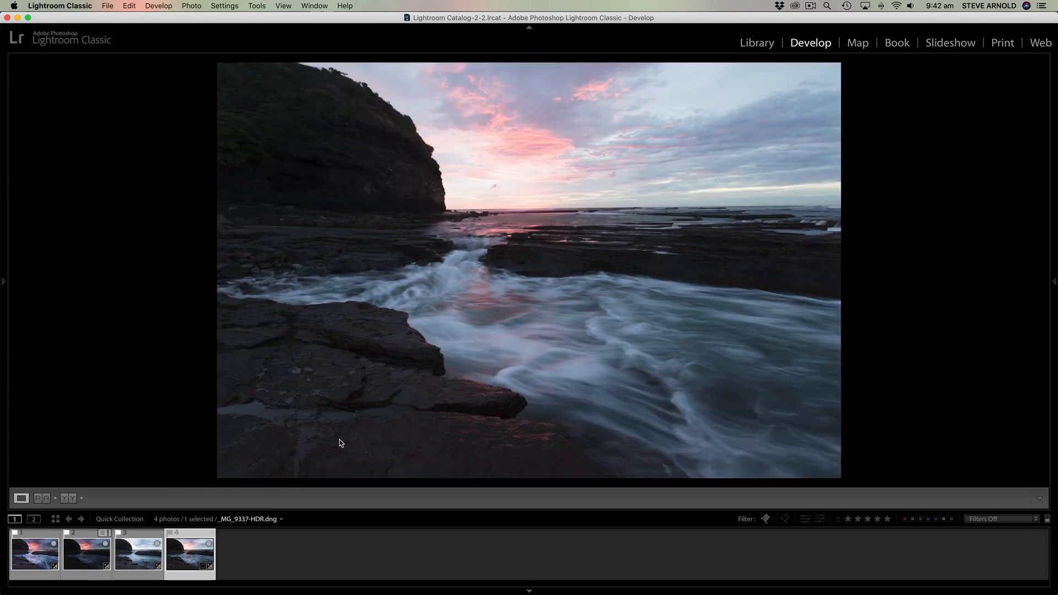
pyautogui.moveTo(637, 191)
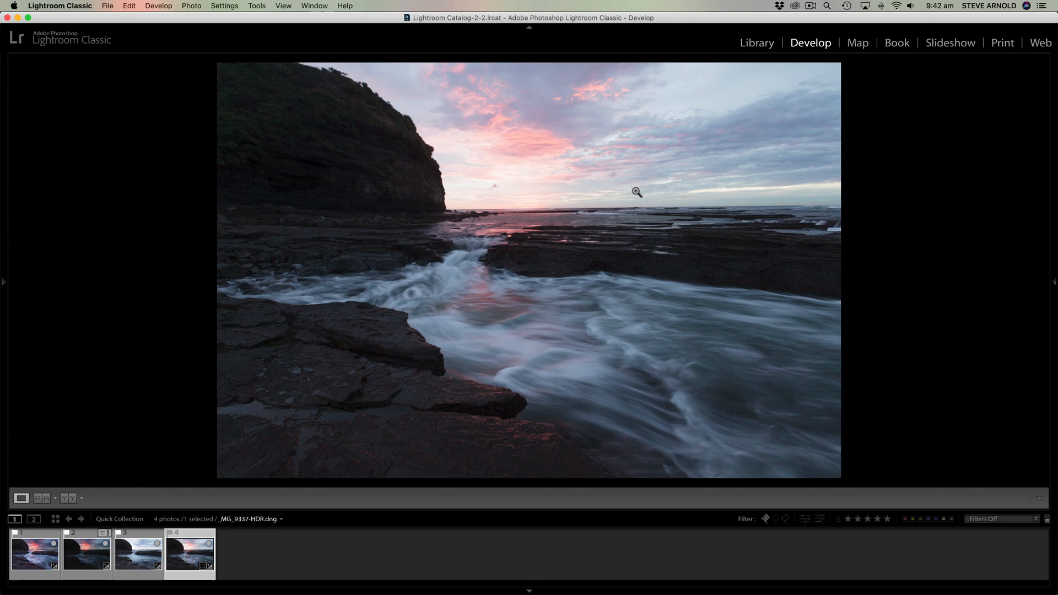
pyautogui.moveTo(784, 275)
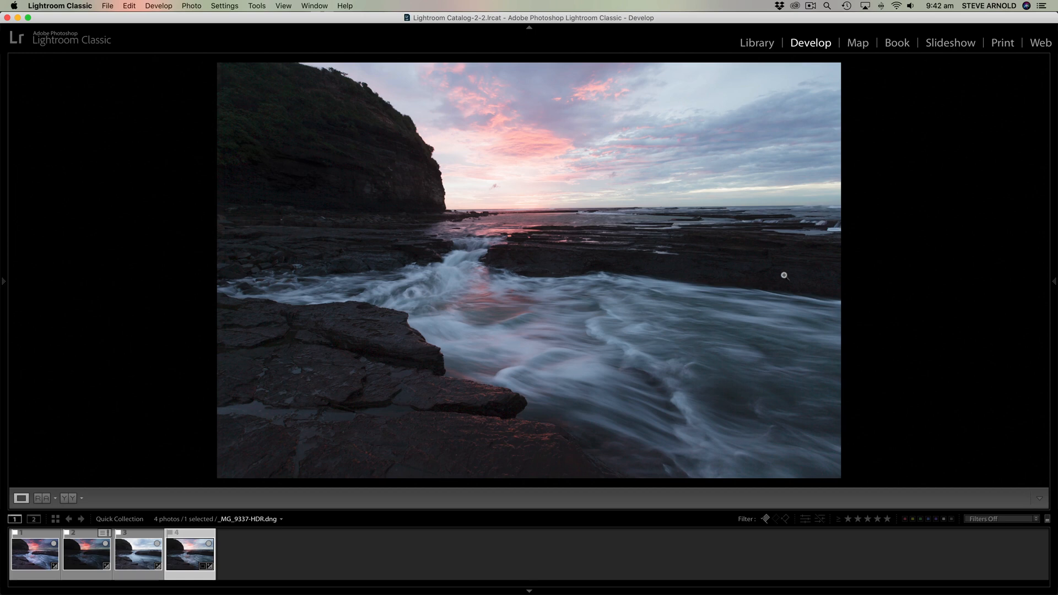
pyautogui.moveTo(422, 386)
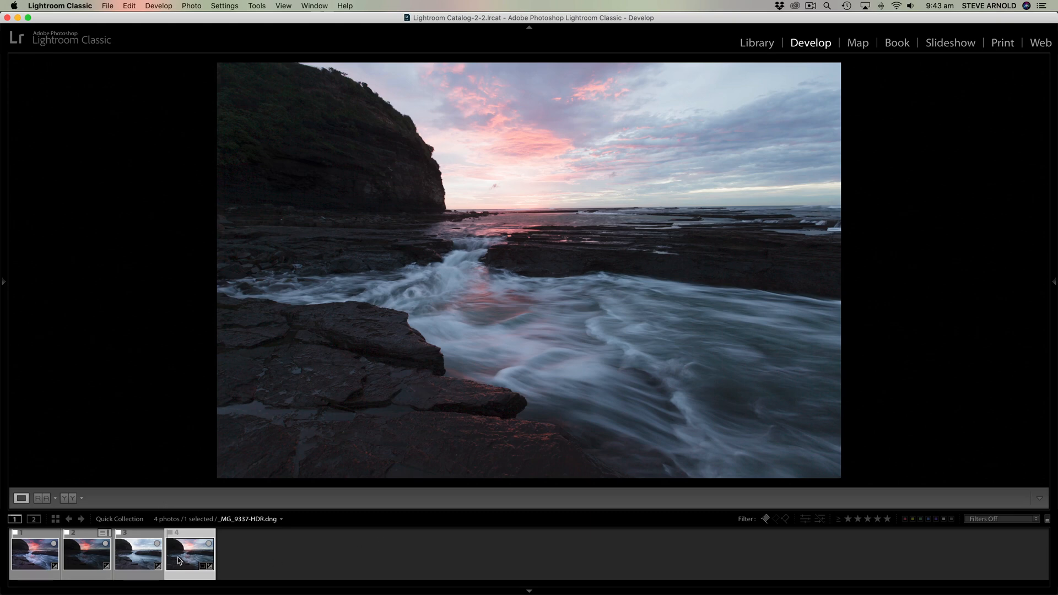
pyautogui.click(35, 551)
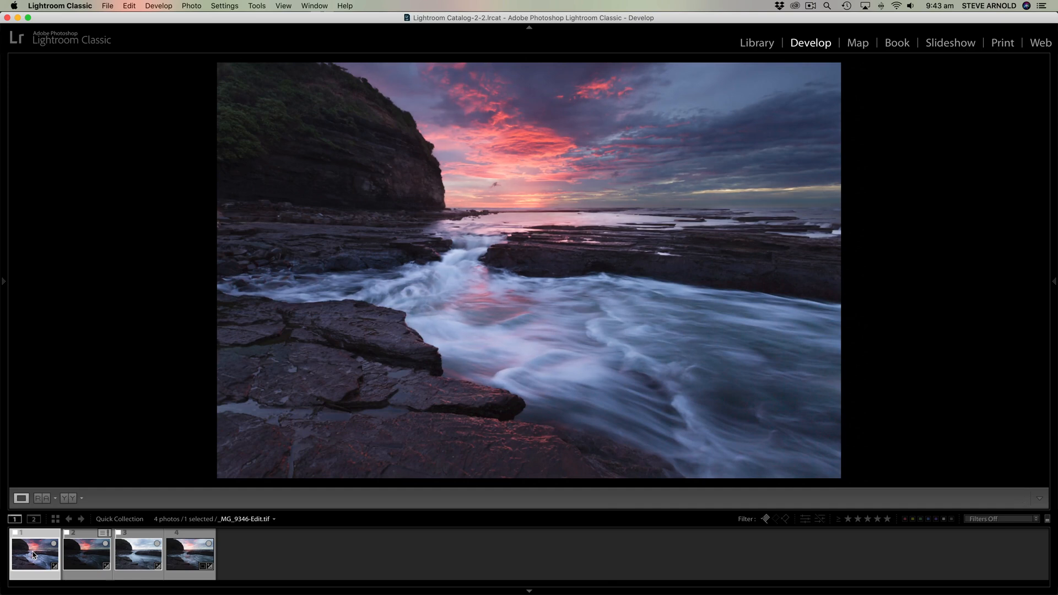
pyautogui.moveTo(34, 554)
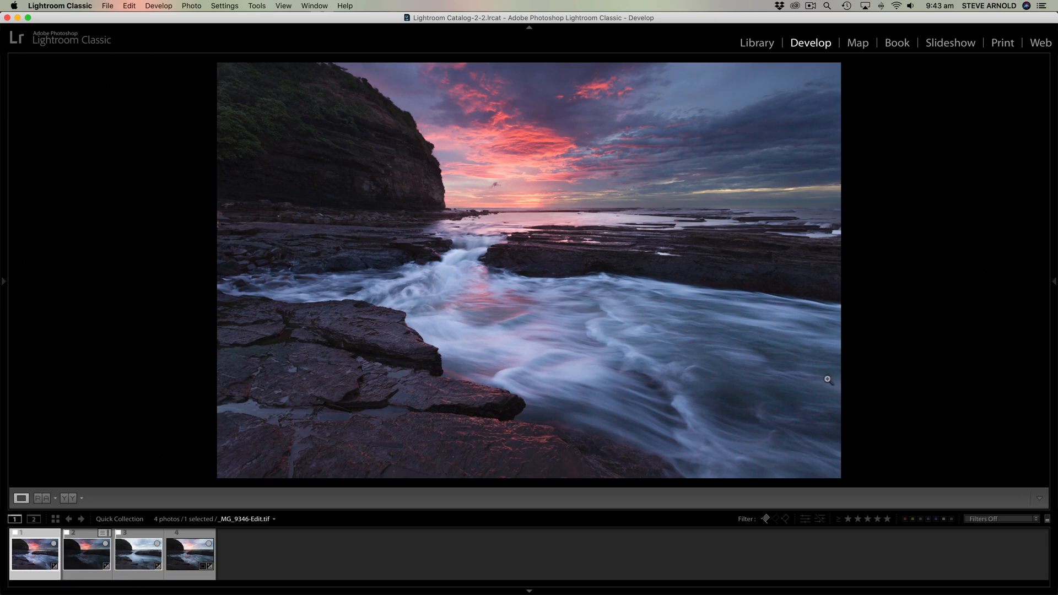
pyautogui.moveTo(924, 359)
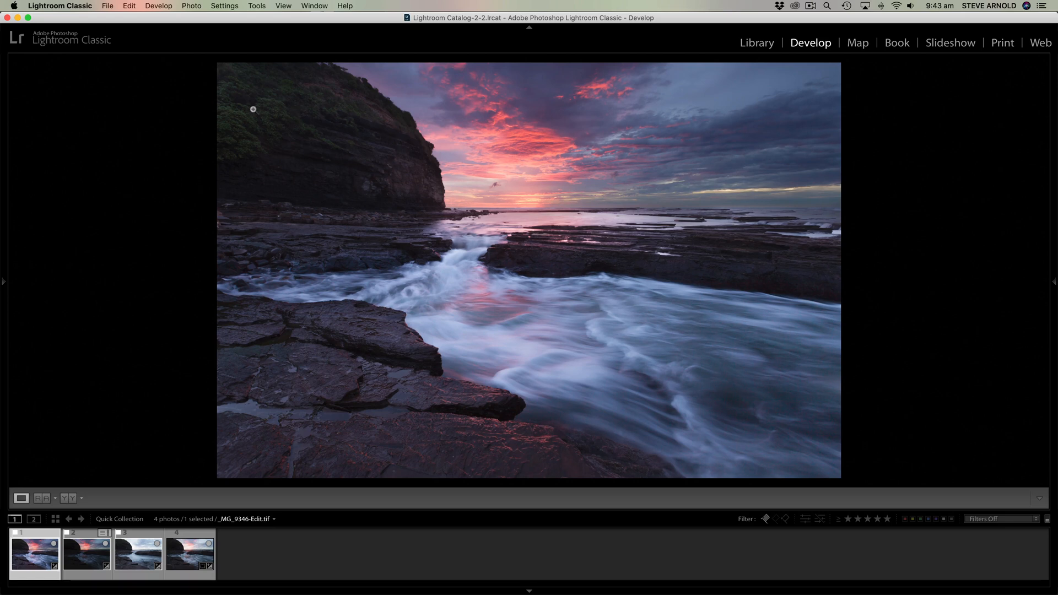
pyautogui.moveTo(377, 187)
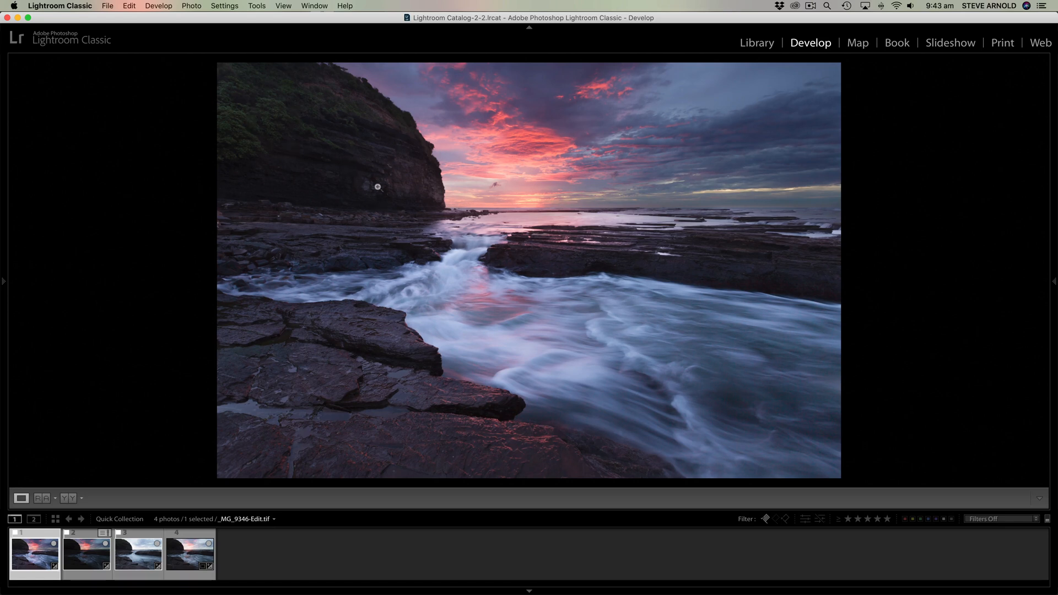
pyautogui.moveTo(478, 237)
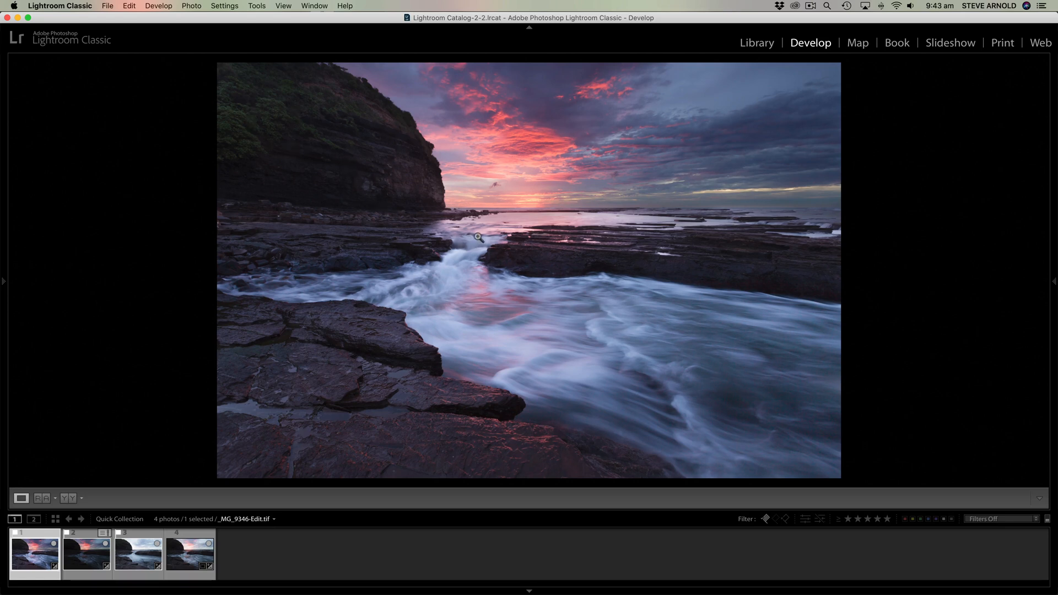
pyautogui.moveTo(437, 280)
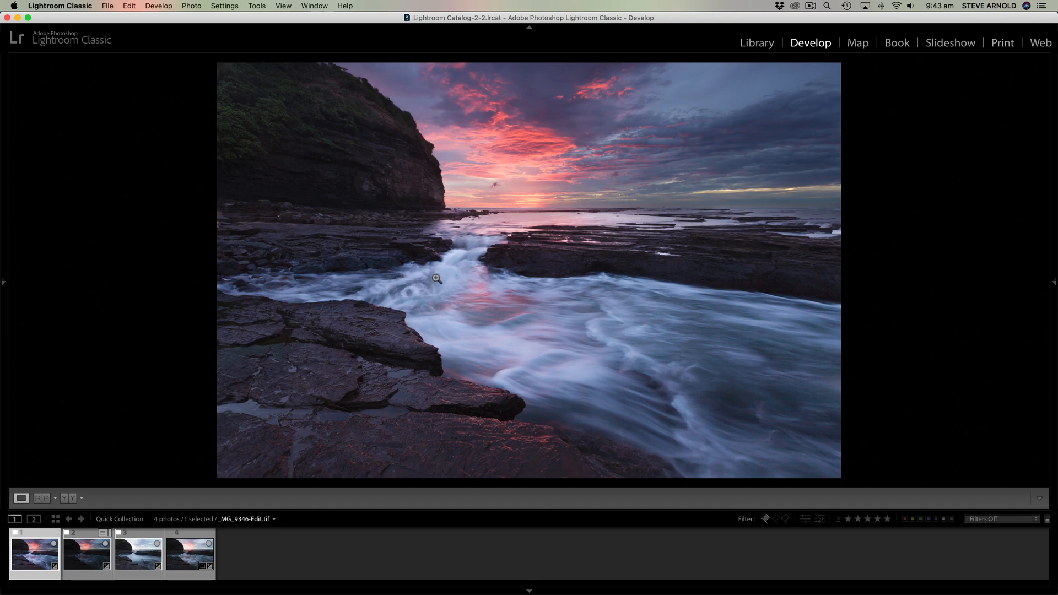
pyautogui.moveTo(494, 293)
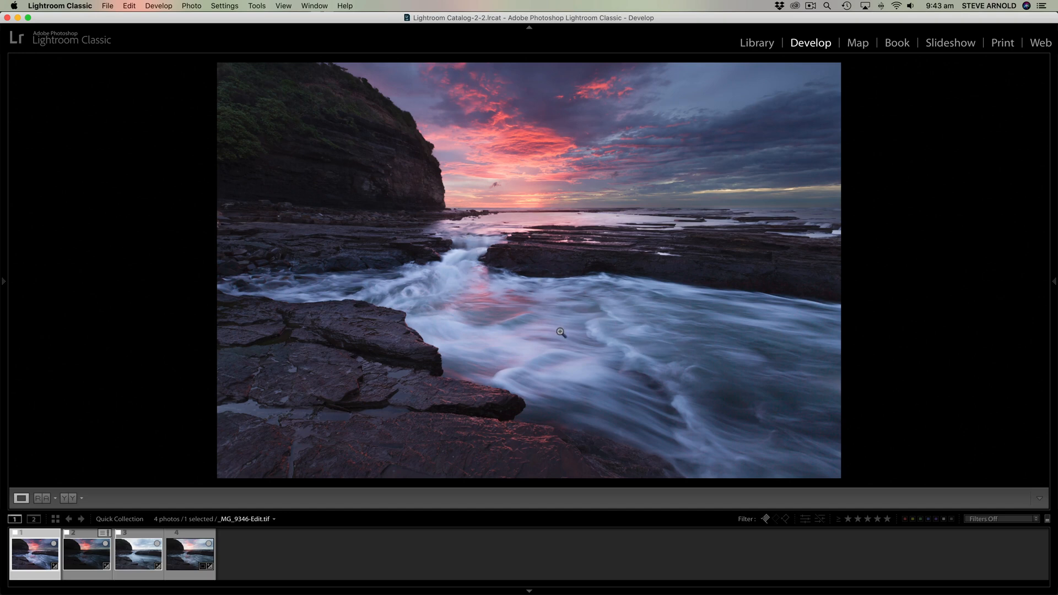
pyautogui.moveTo(652, 314)
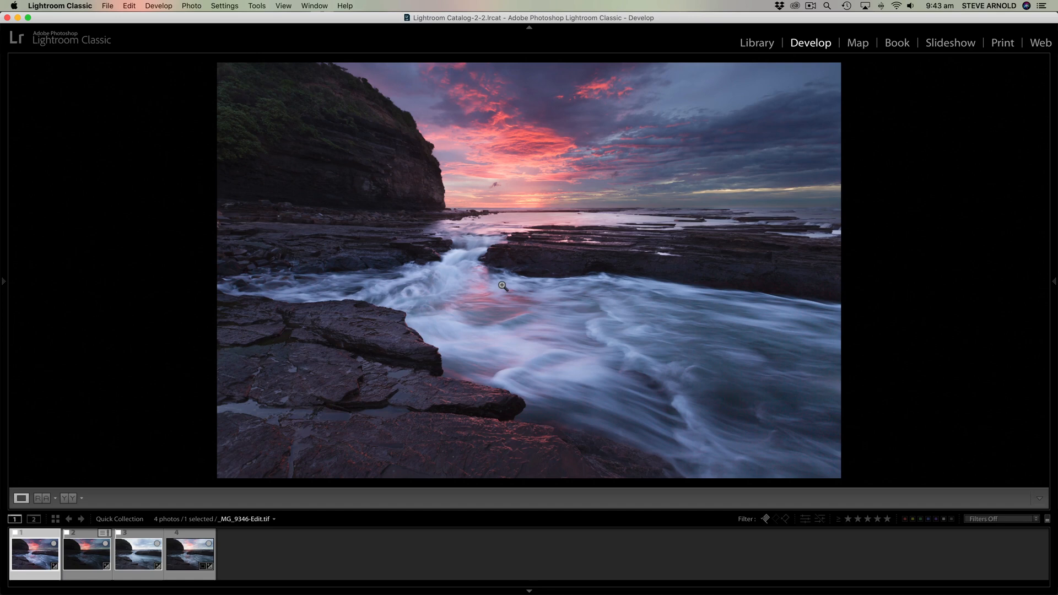
pyautogui.moveTo(521, 293)
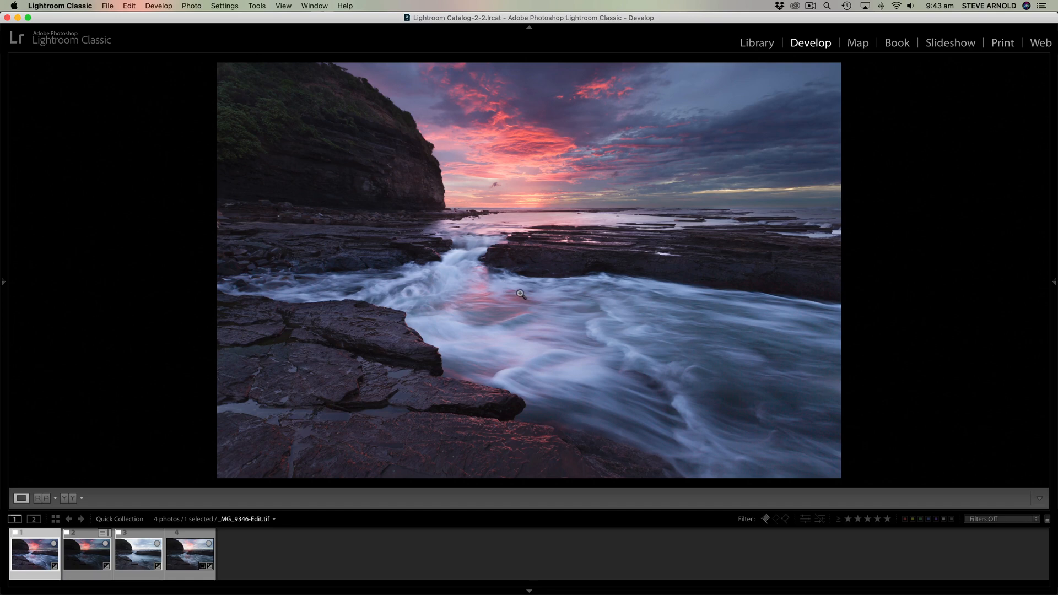
pyautogui.moveTo(494, 220)
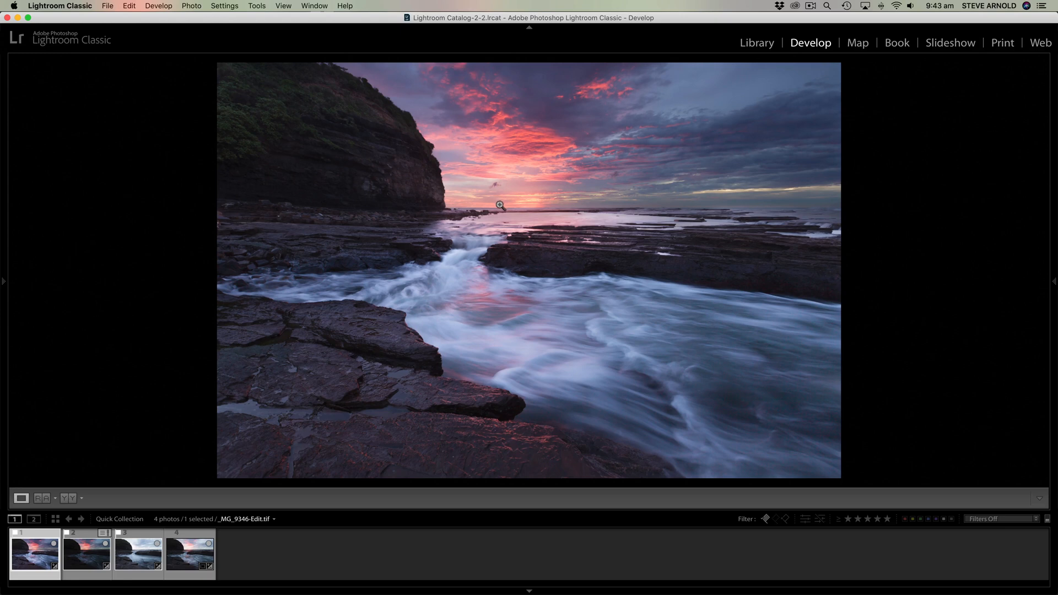
pyautogui.moveTo(574, 163)
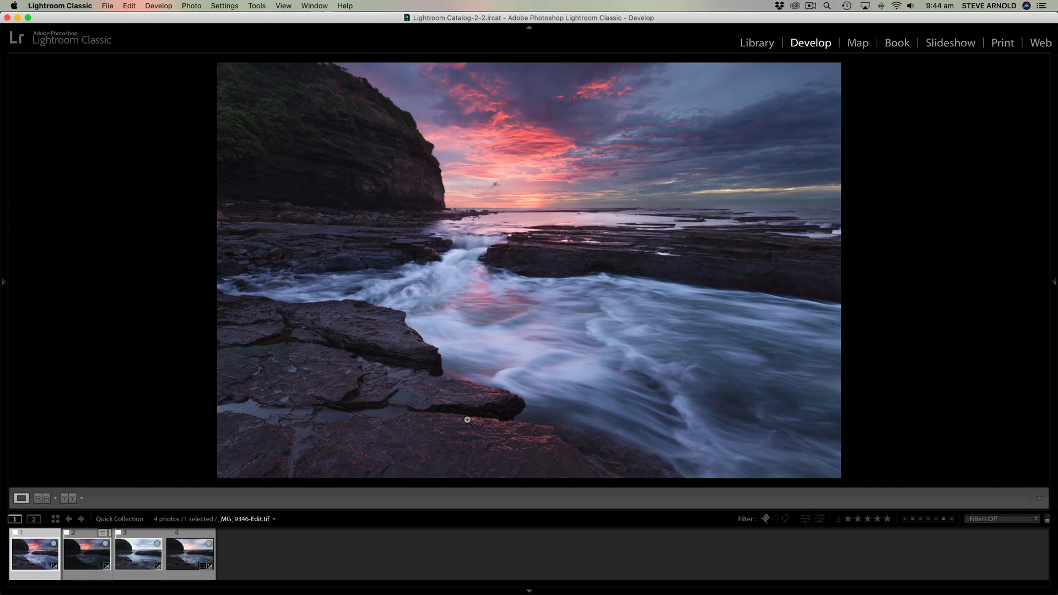
pyautogui.click(189, 553)
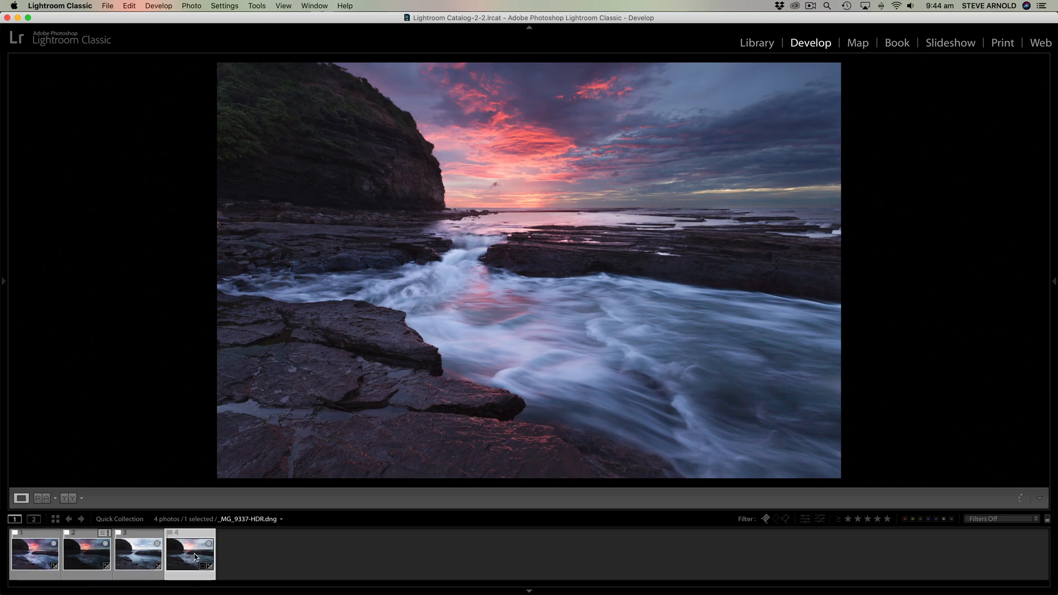